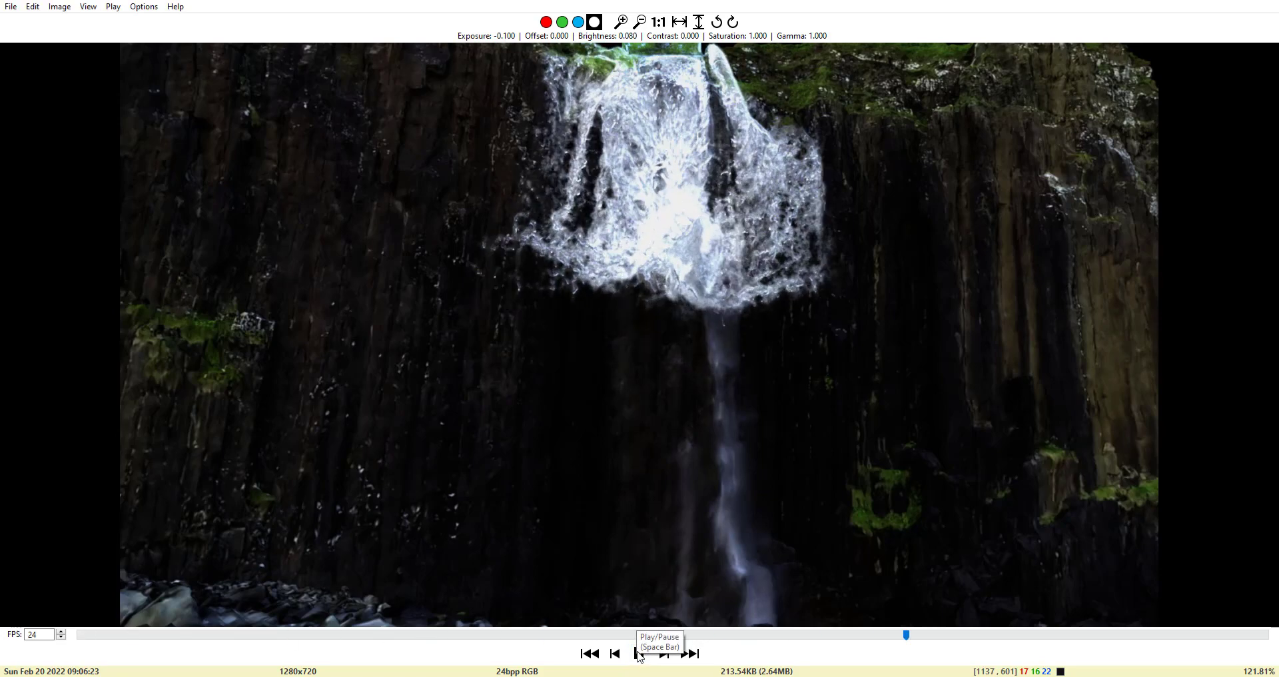
# - Play the rendered waterfall sequence and scrub through its frames in MPlay
pyautogui.click(638, 653)
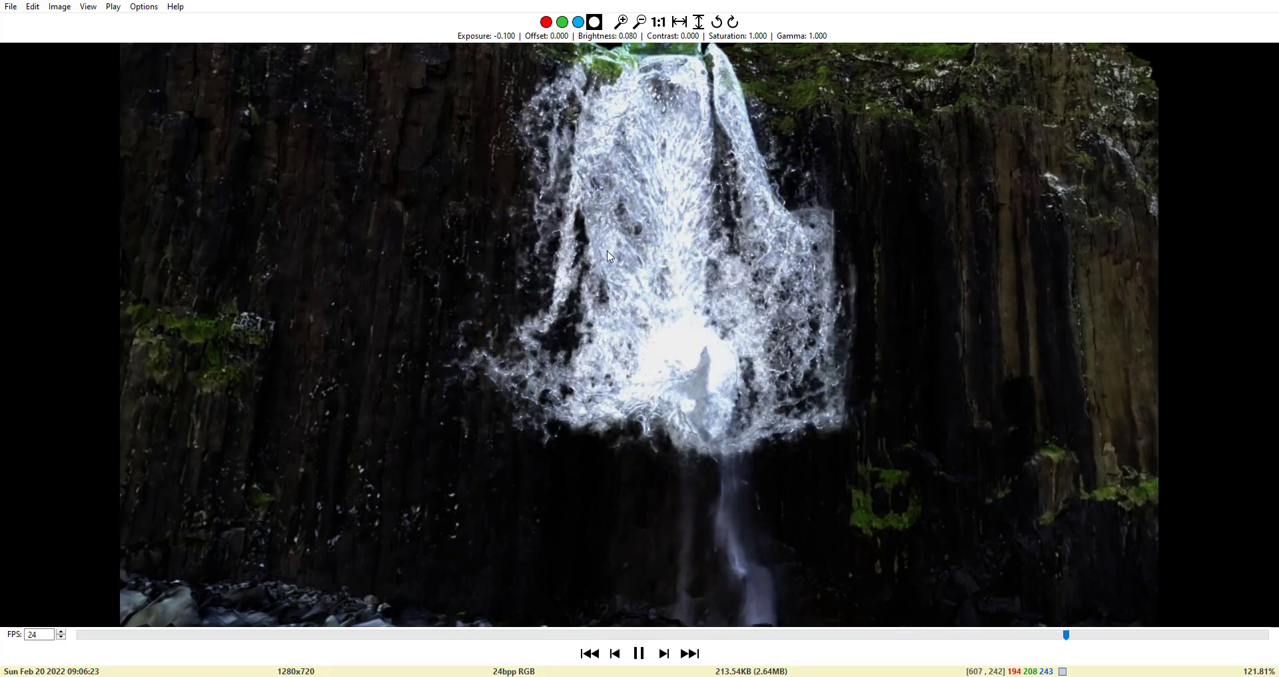
pyautogui.moveTo(1066, 635); pyautogui.dragTo(505, 634)
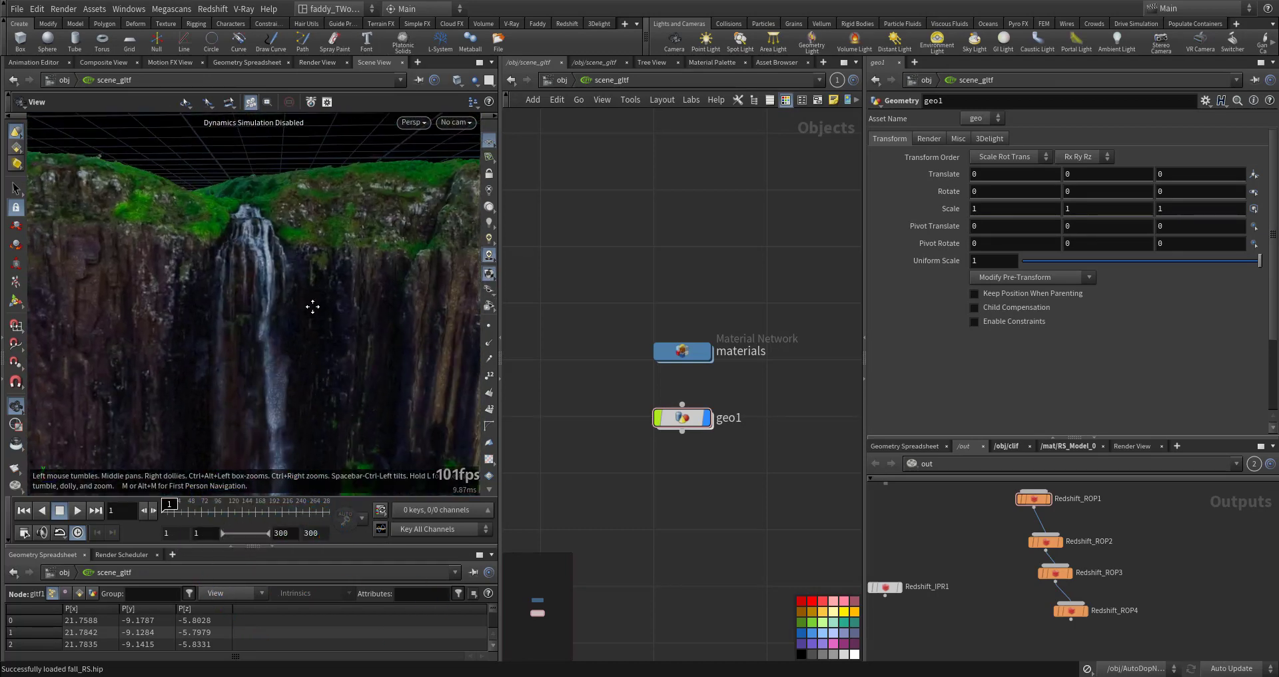
# - Select the scene_gltf glTF Hierarchy node at /obj to show its import parameters
pyautogui.moveTo(312, 307); pyautogui.dragTo(373, 367)
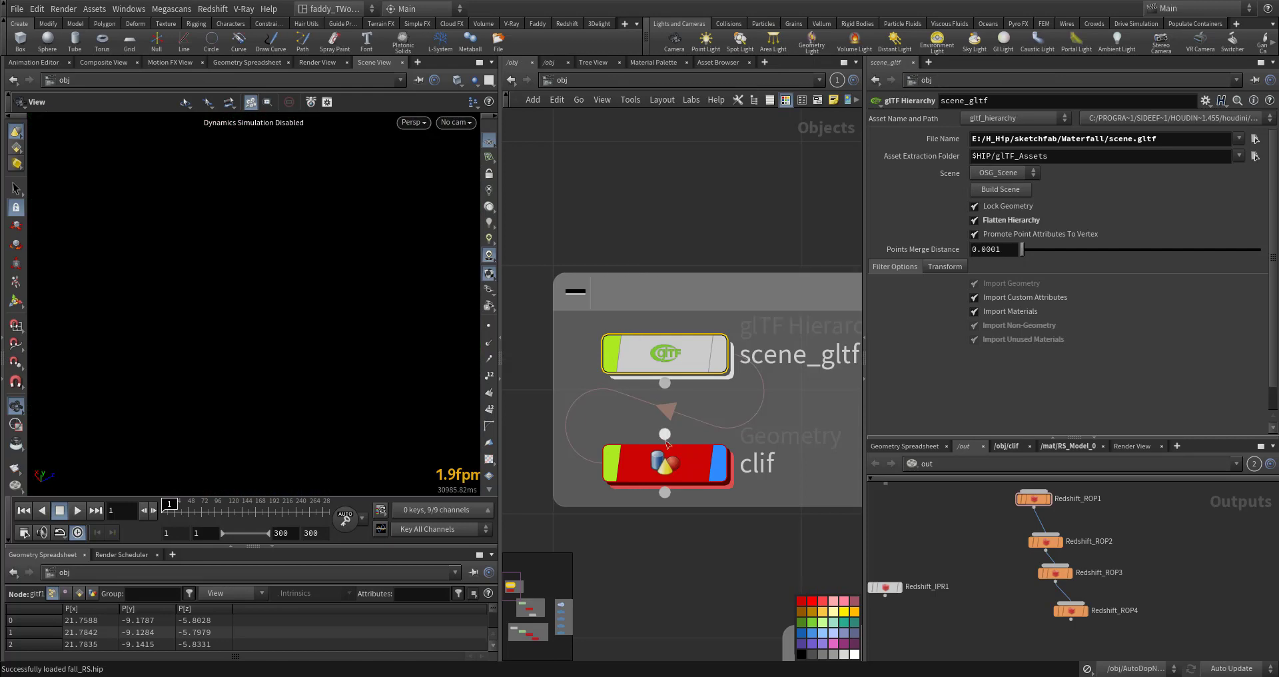
# - Dive into clif and display object_merge1, matchsize1 and transform1 in turn
pyautogui.doubleClick(665, 465)
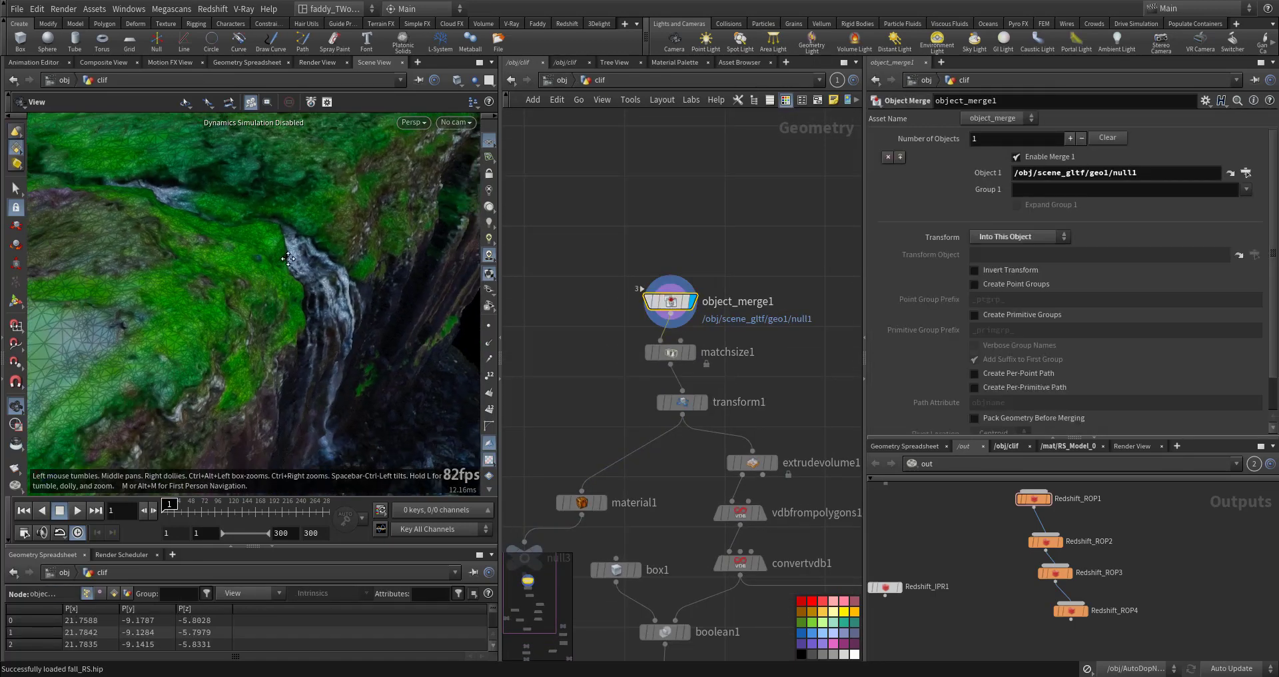
pyautogui.click(669, 351)
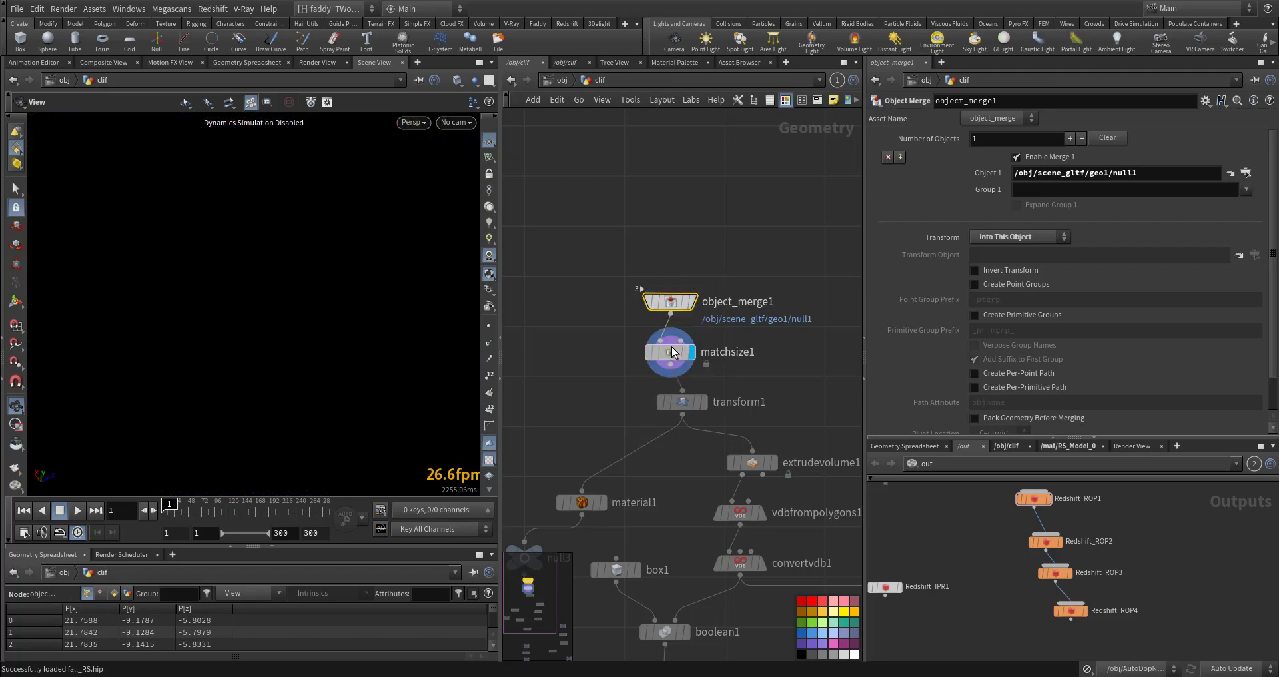
pyautogui.click(669, 351)
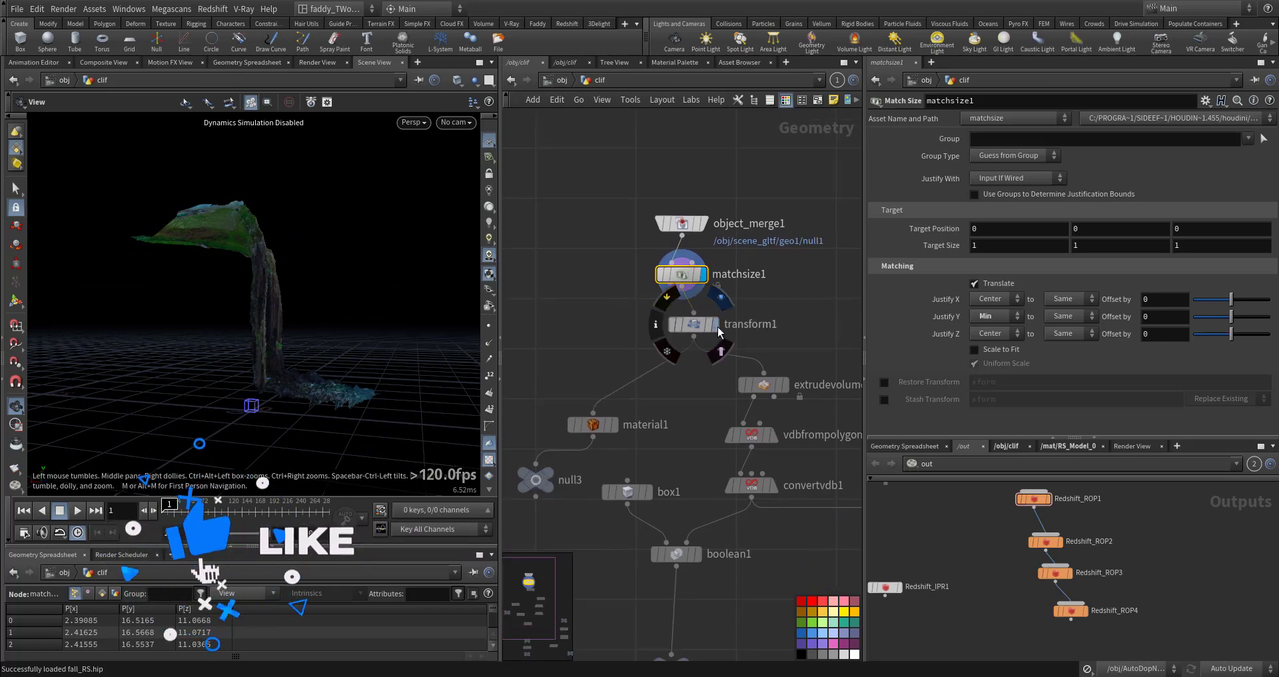
pyautogui.click(693, 324)
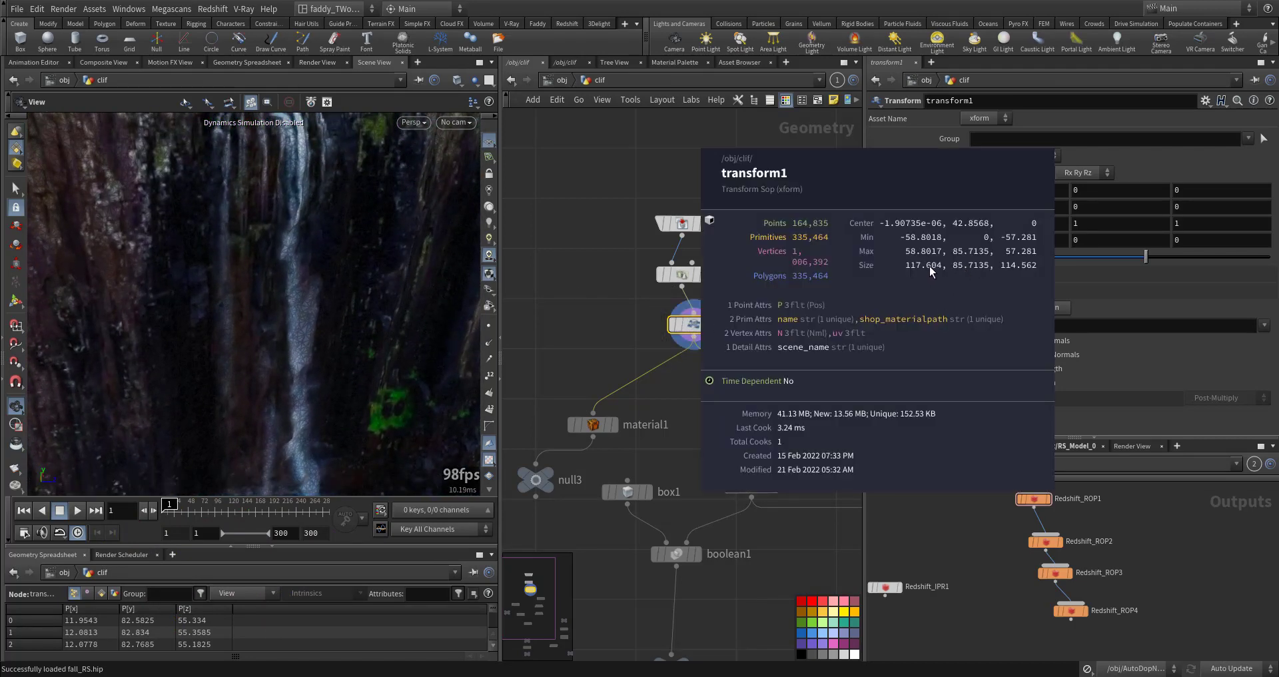
pyautogui.moveTo(962, 275)
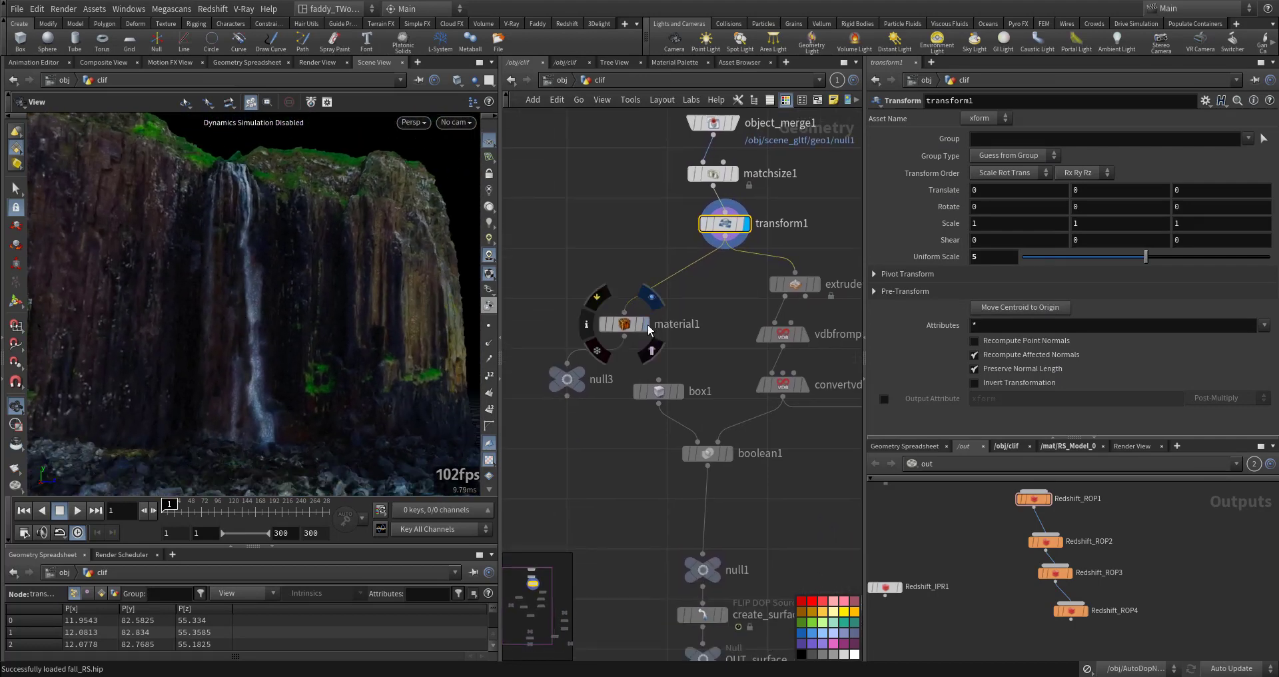
# - Display material1 and convert its principled shader to Redshift via the Faddy Shader Converter
pyautogui.click(623, 323)
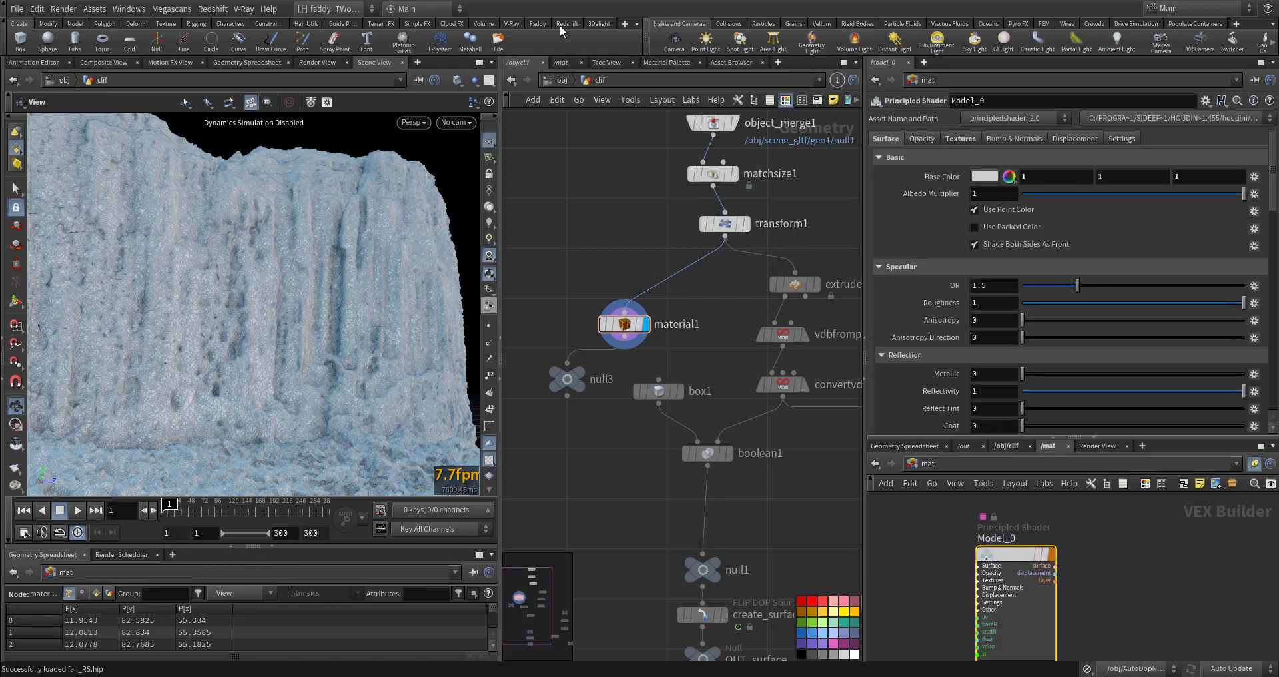
pyautogui.click(537, 22)
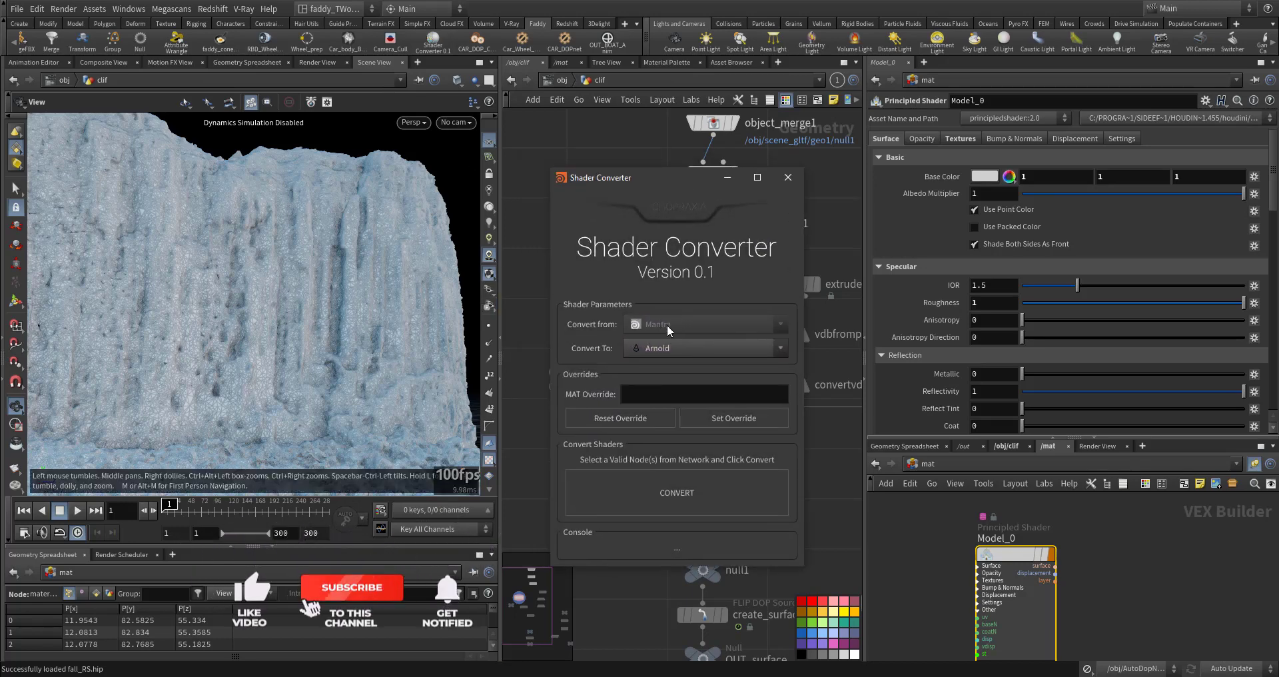
pyautogui.click(704, 348)
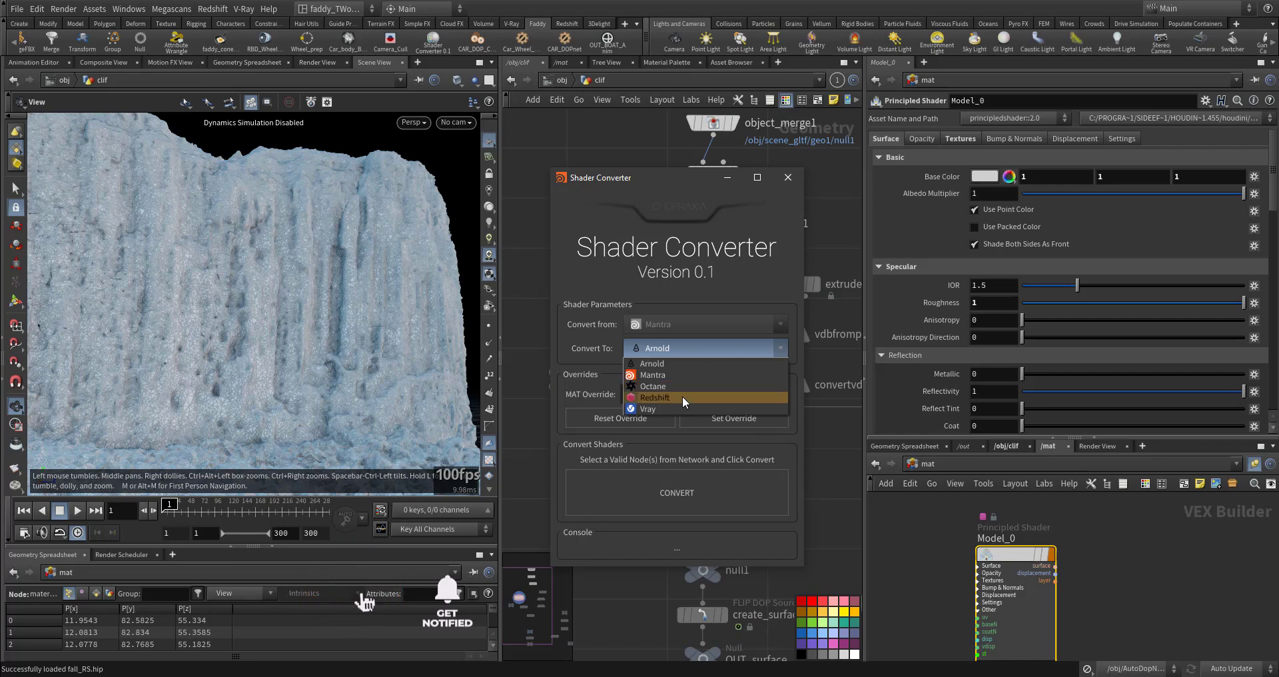
pyautogui.click(654, 397)
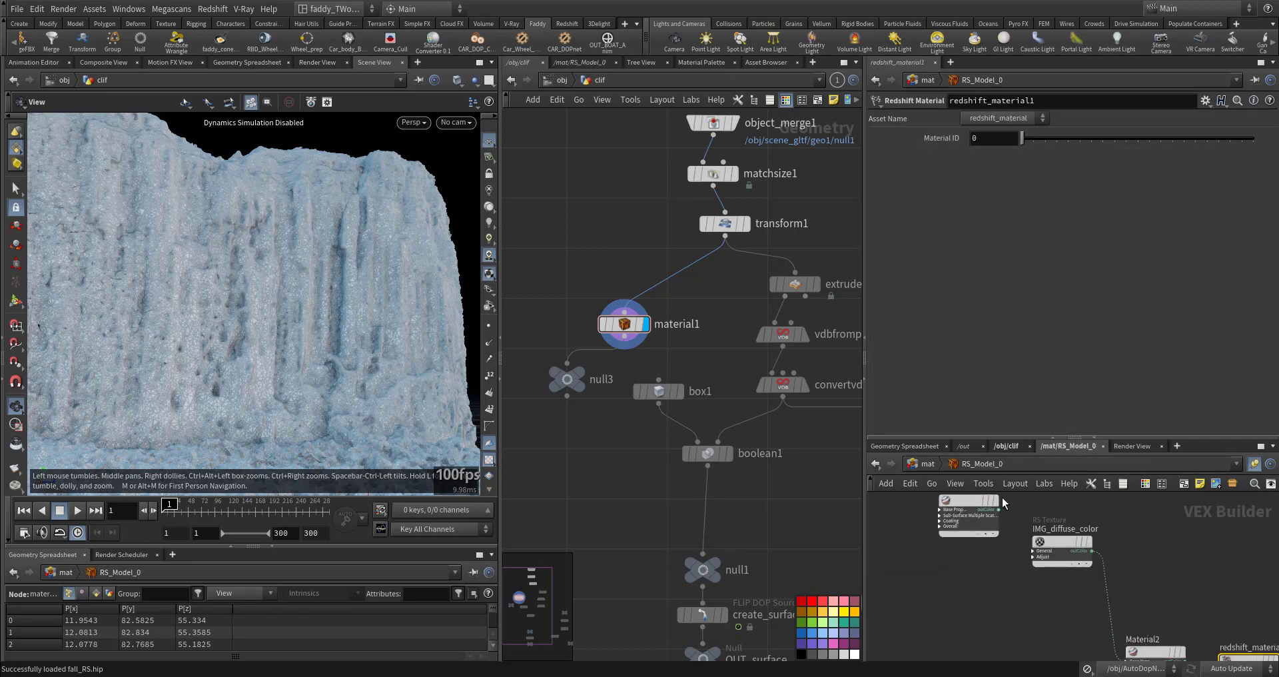
# - Inspect Material2 in RS_Model_0, reviewing its diffuse and reflection surface settings
pyautogui.click(1000, 544)
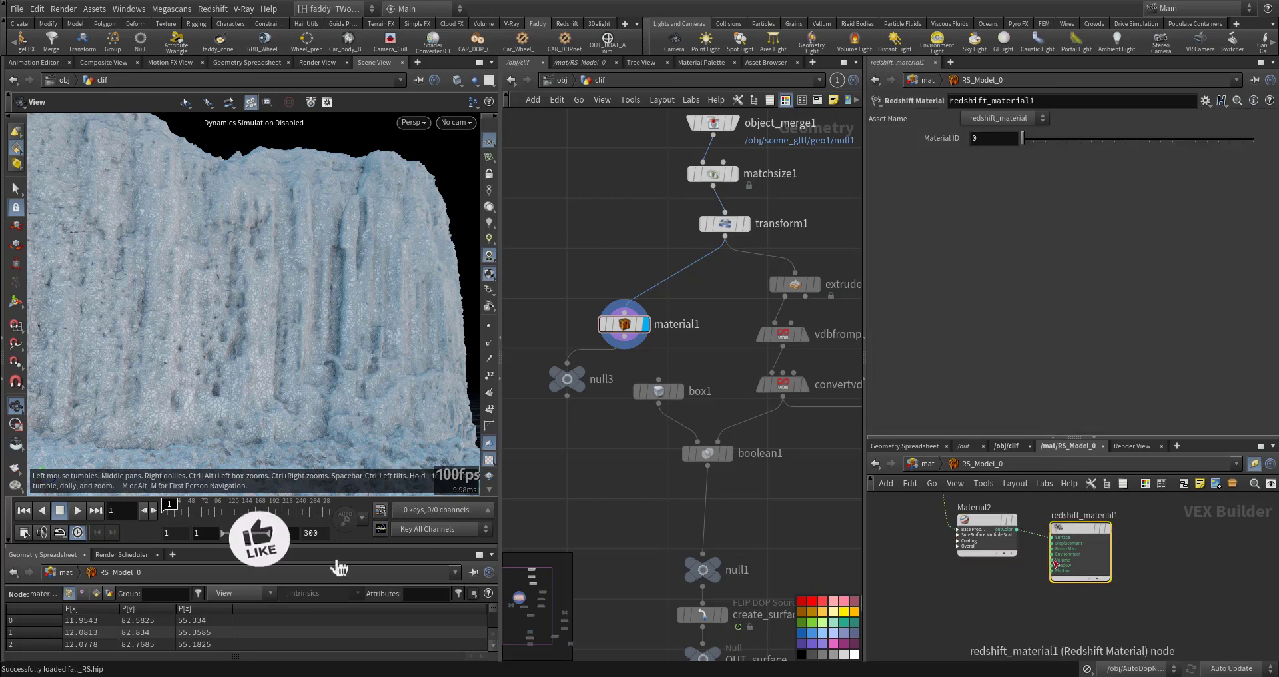
pyautogui.click(987, 530)
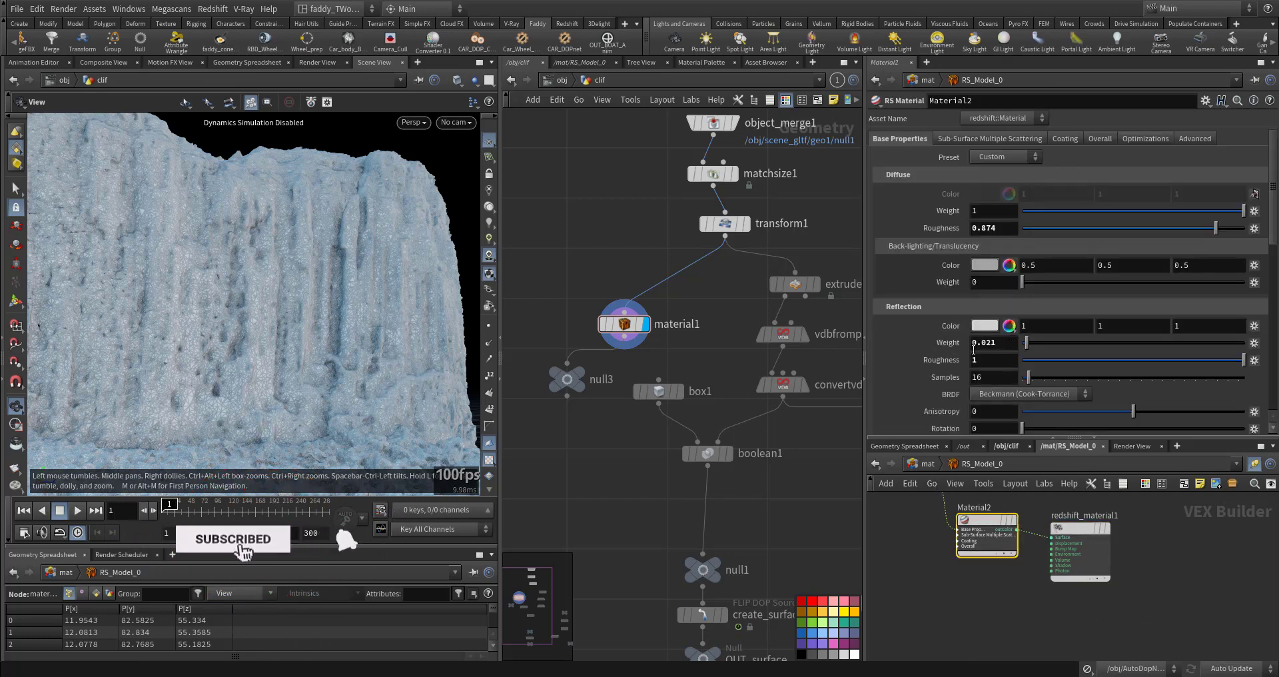
pyautogui.scroll(-3)
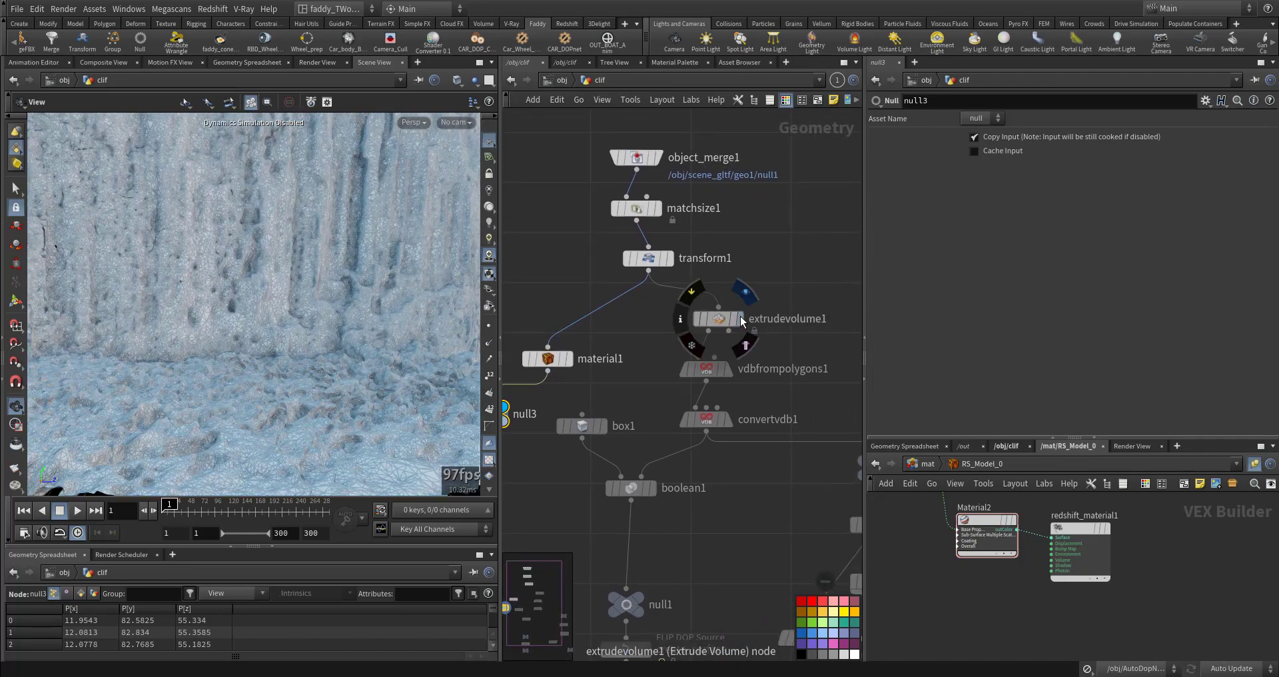
# - Display extrudevolume1, vdbfrompolygons1 and convertvdb1, then show box1's cutter settings
pyautogui.click(717, 318)
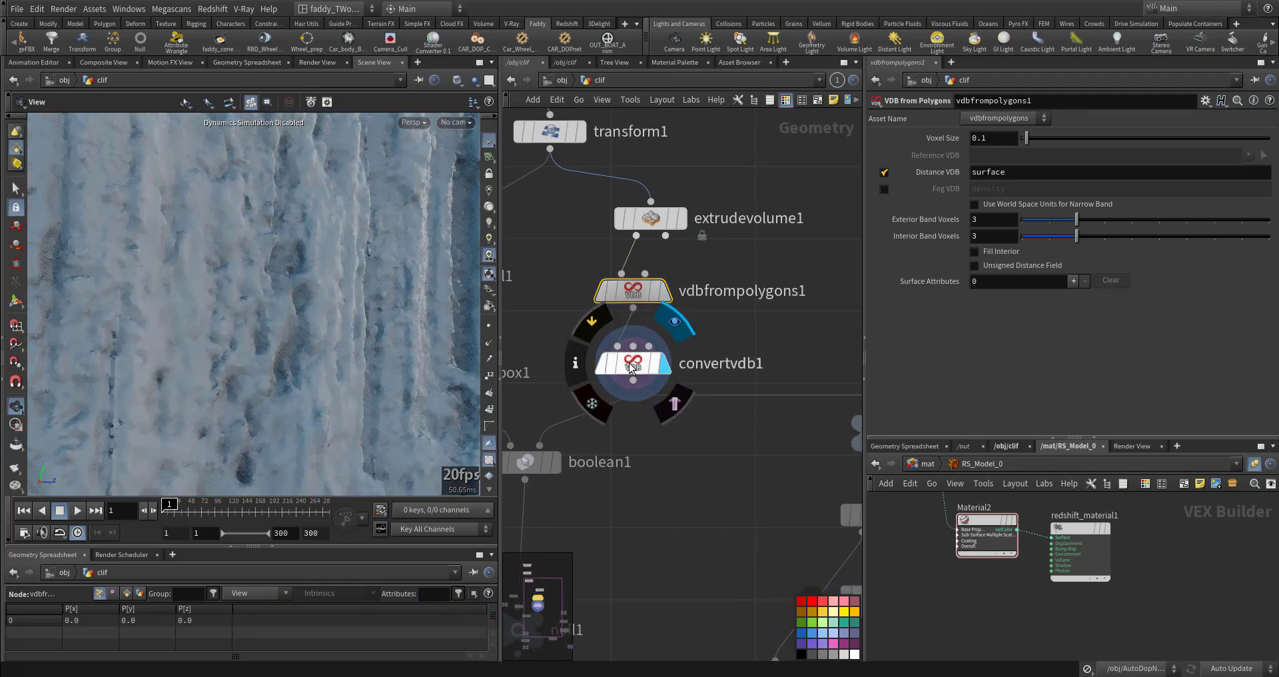
pyautogui.click(632, 362)
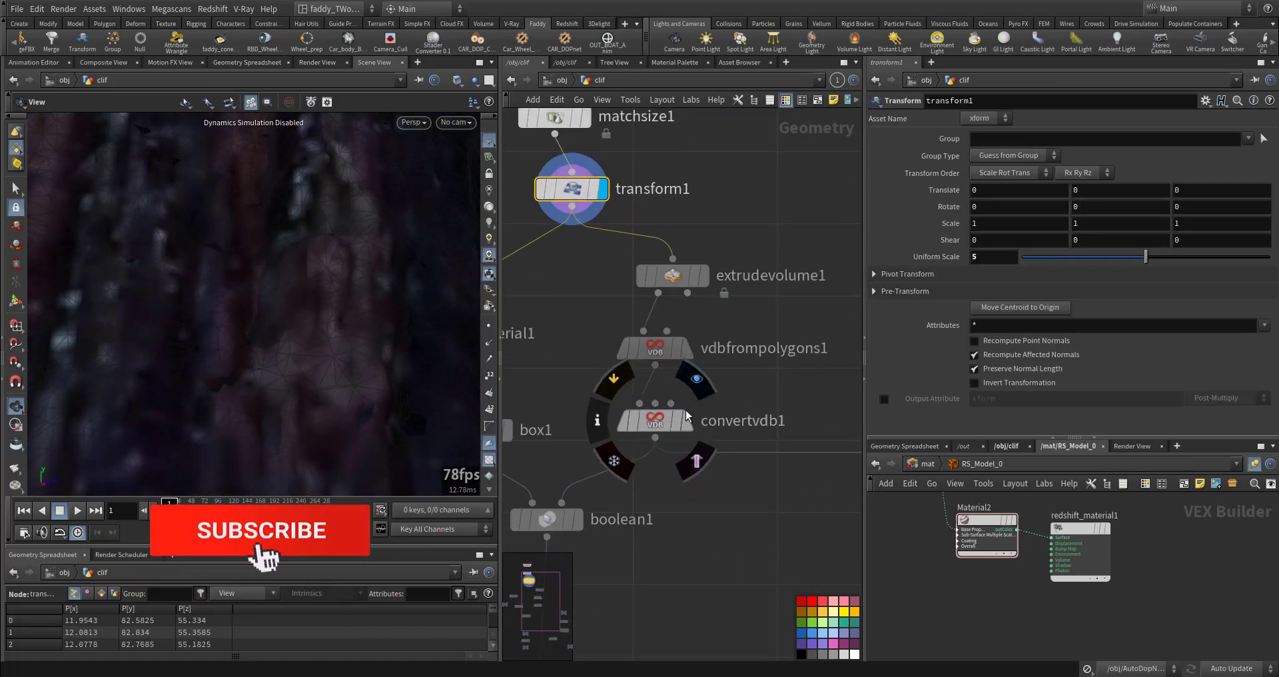
pyautogui.click(656, 420)
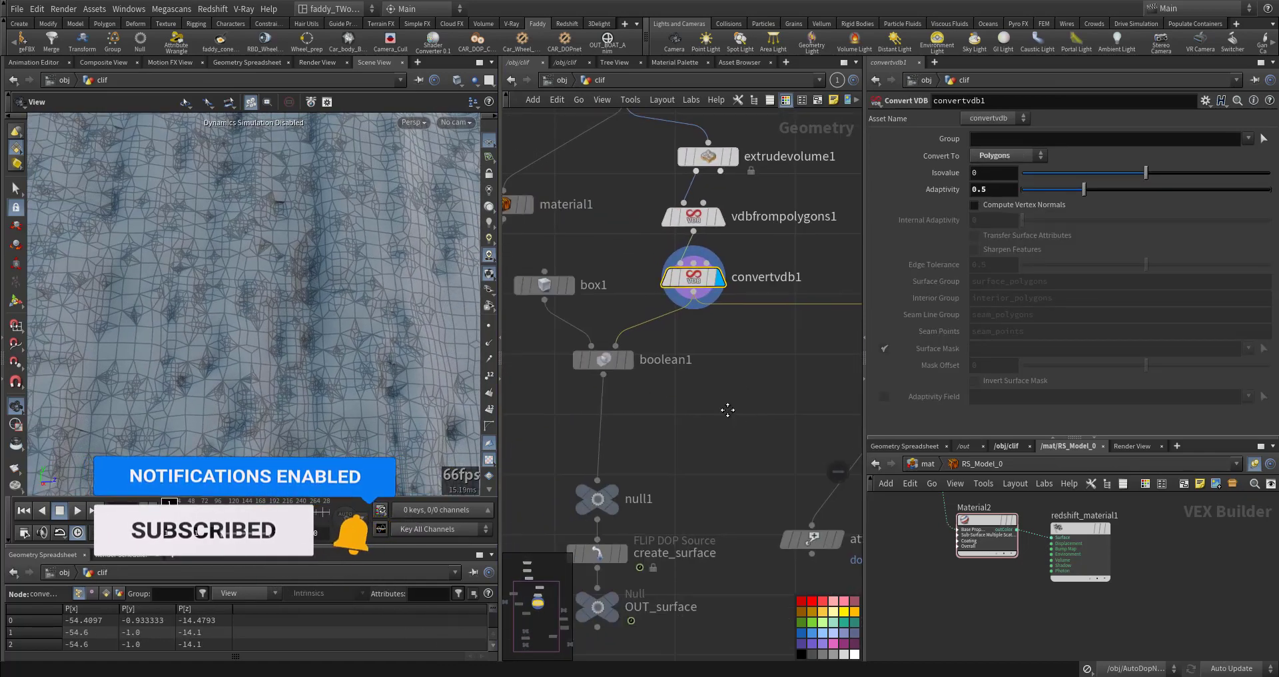
pyautogui.click(601, 319)
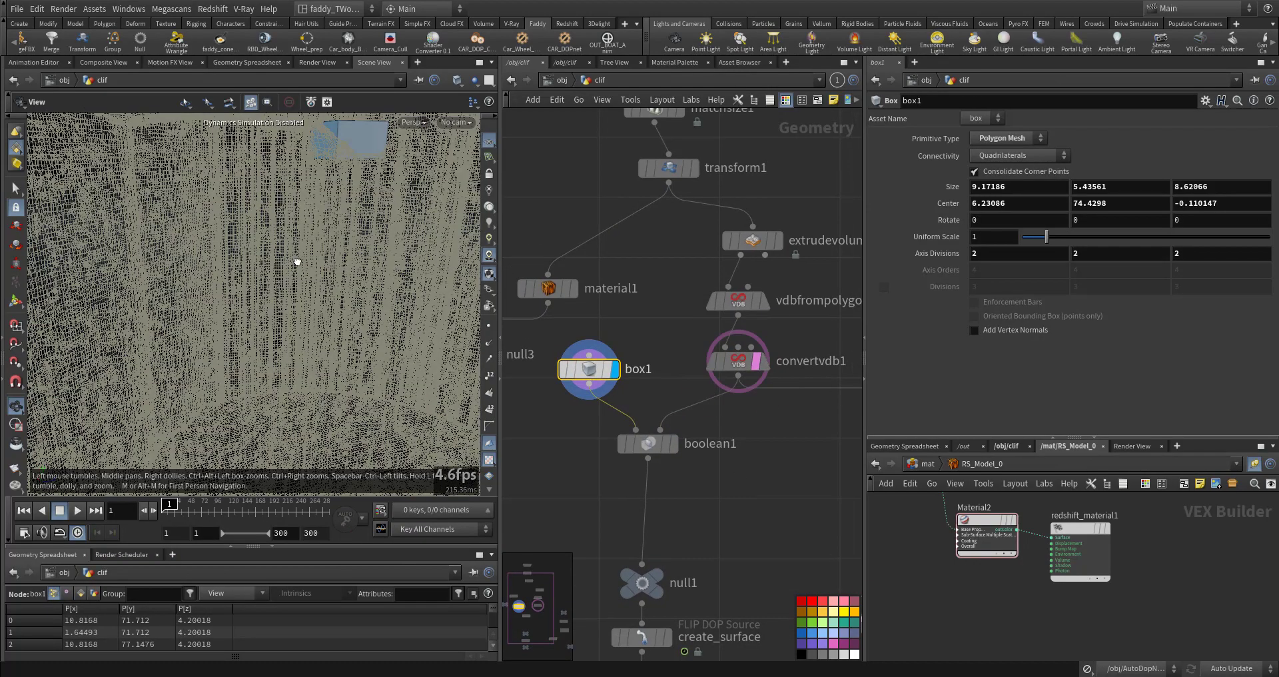
# - Display the boolean1-cut cliff chunk and select OUT_surface feeding the FLIP source
pyautogui.moveTo(298, 262); pyautogui.dragTo(227, 292)
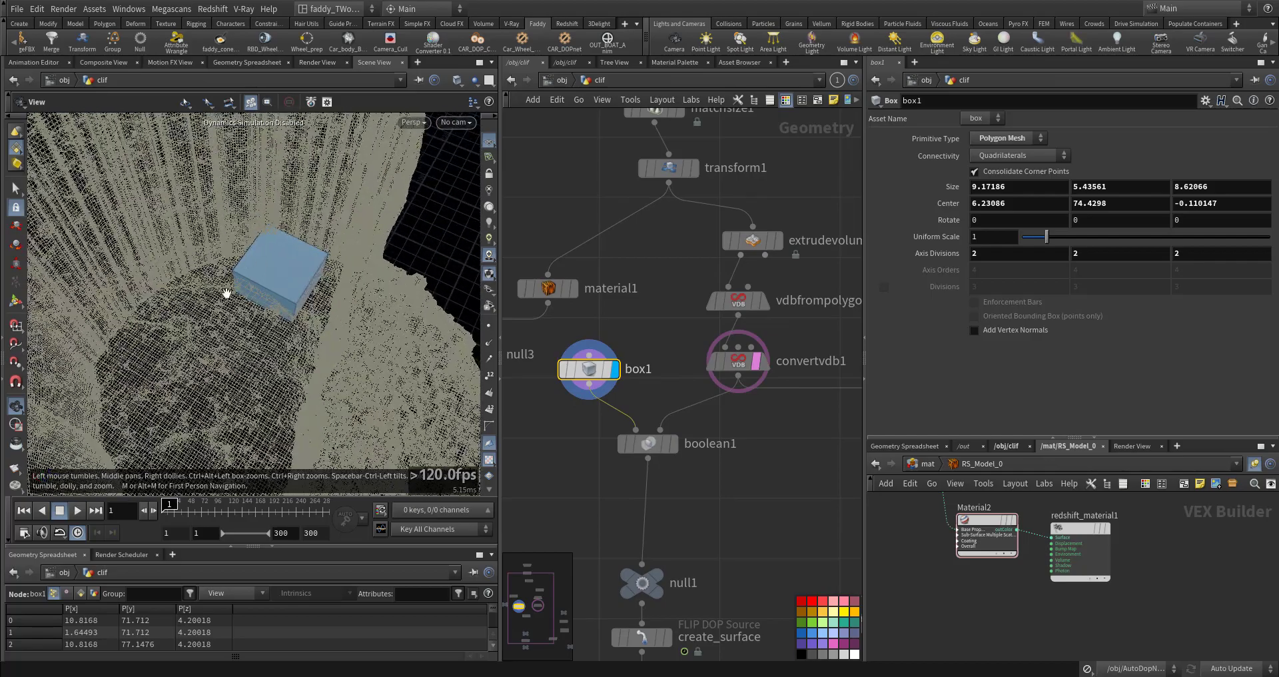
pyautogui.moveTo(227, 292); pyautogui.dragTo(308, 315)
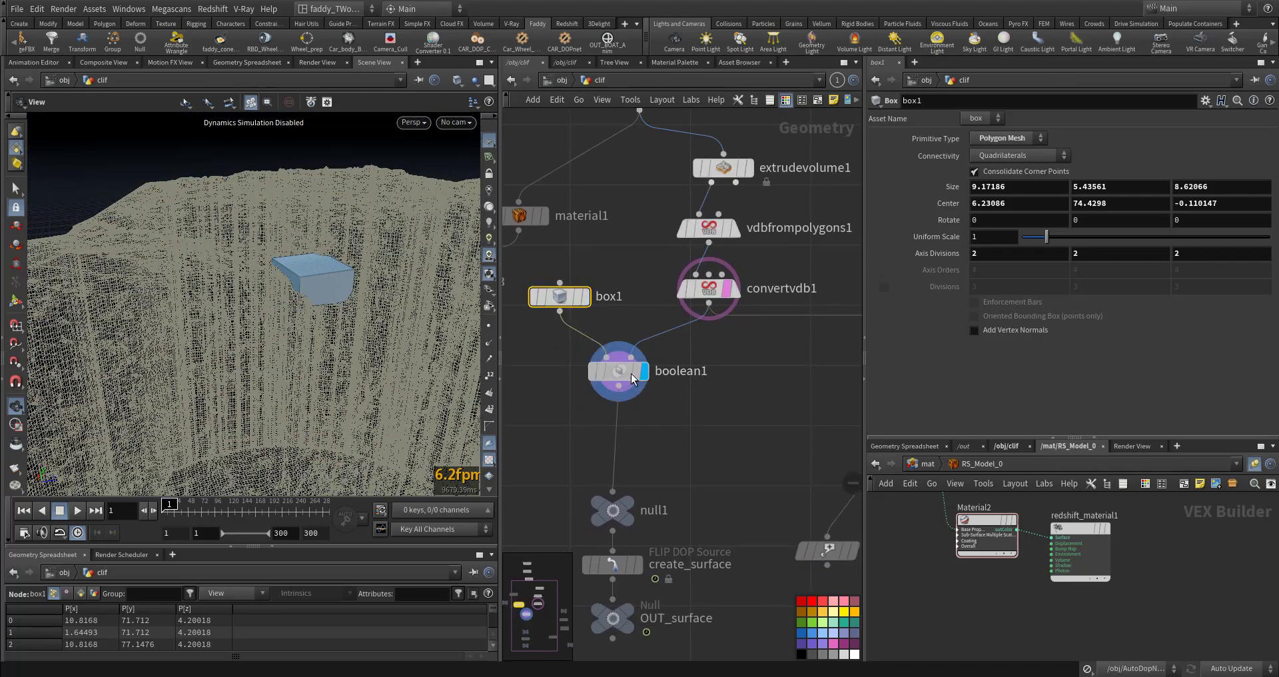
pyautogui.click(617, 371)
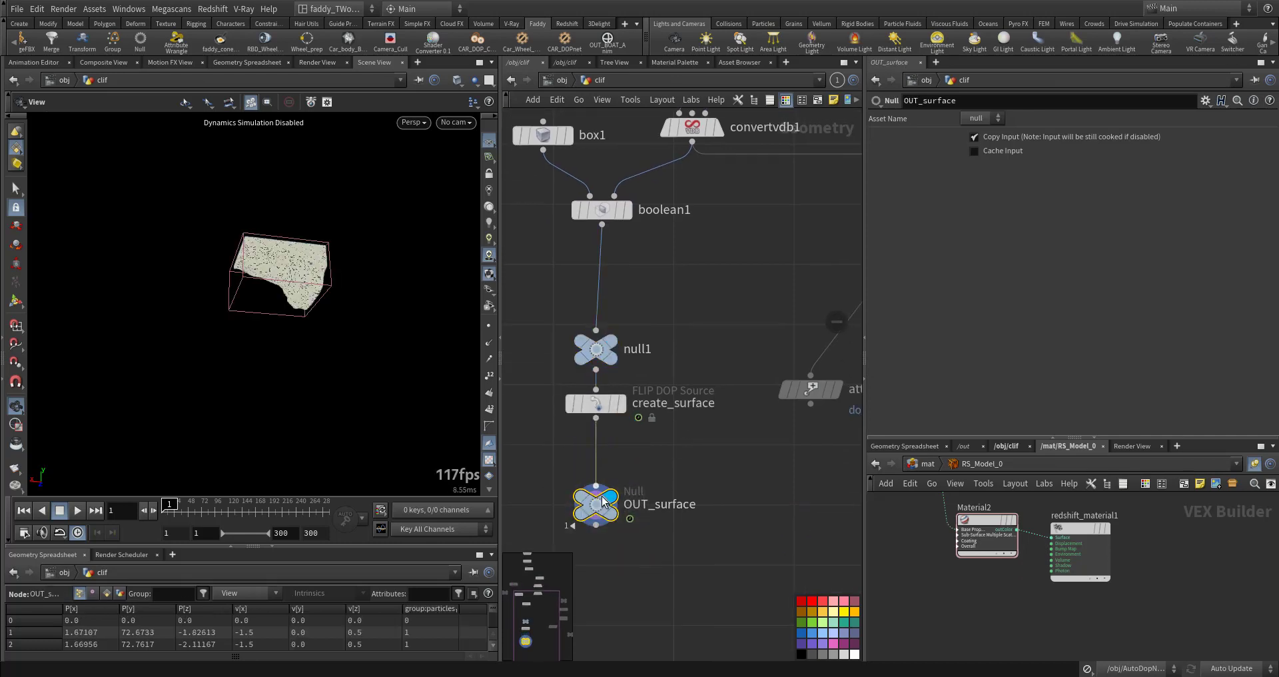
pyautogui.moveTo(653, 487)
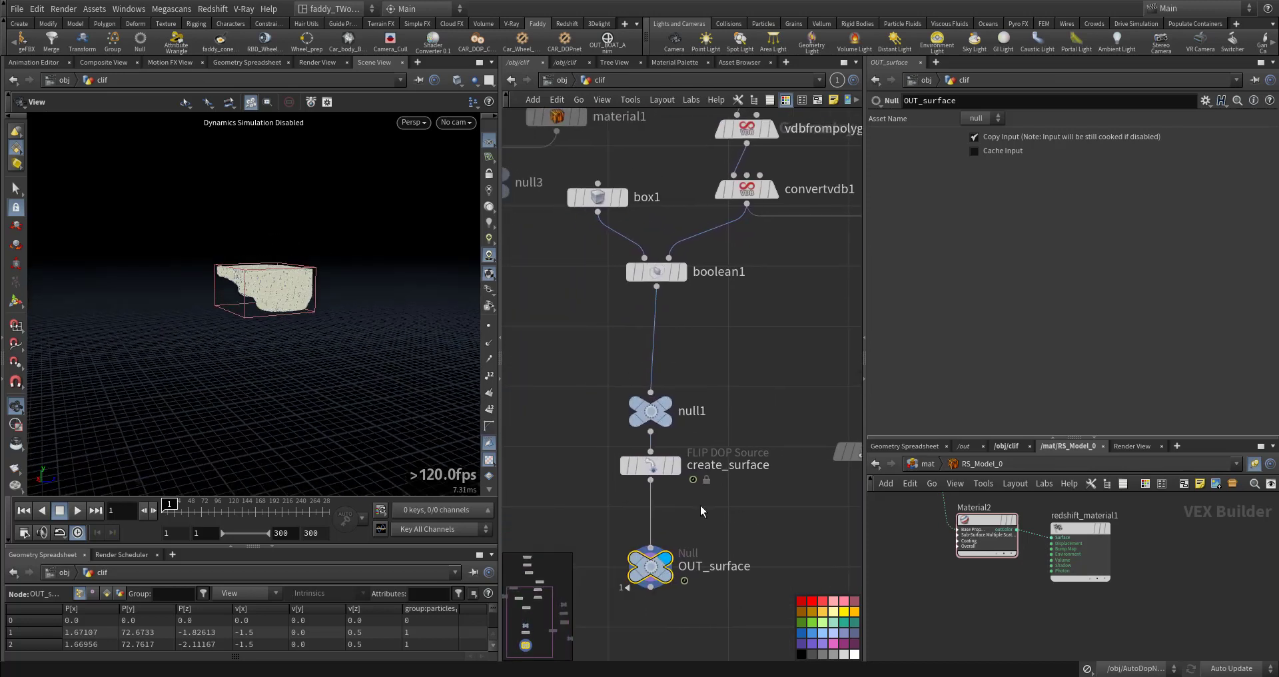
pyautogui.click(649, 465)
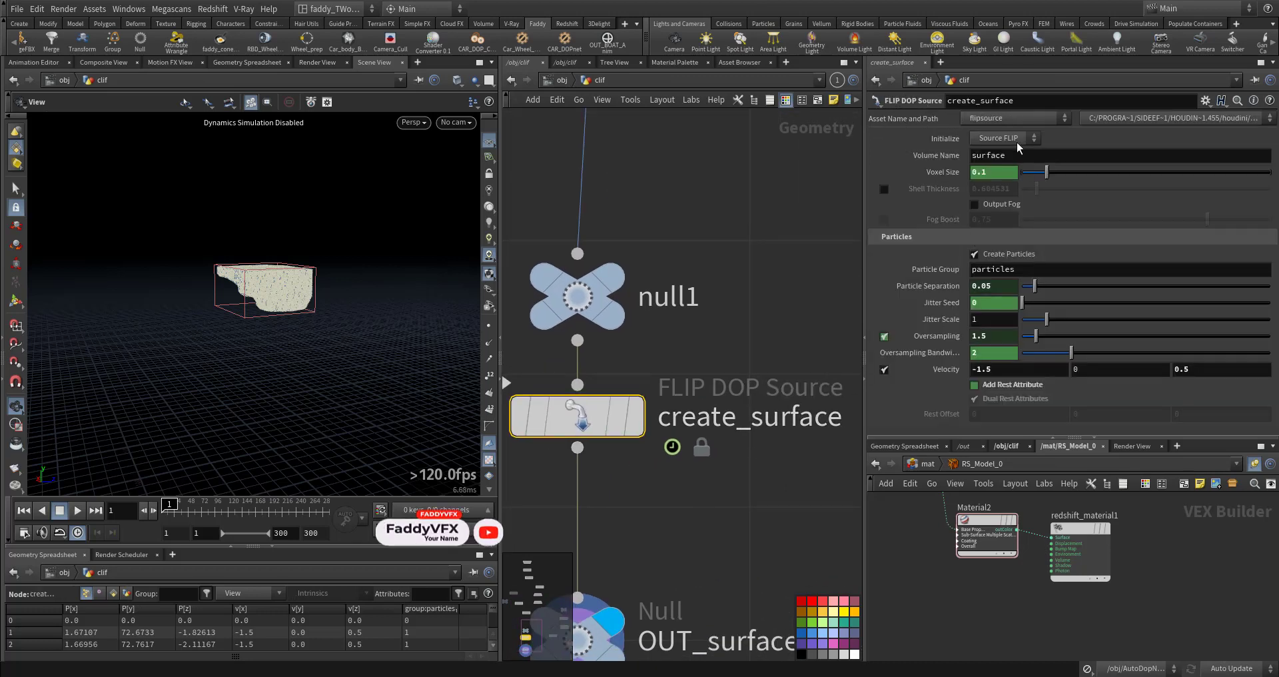
pyautogui.click(1005, 138)
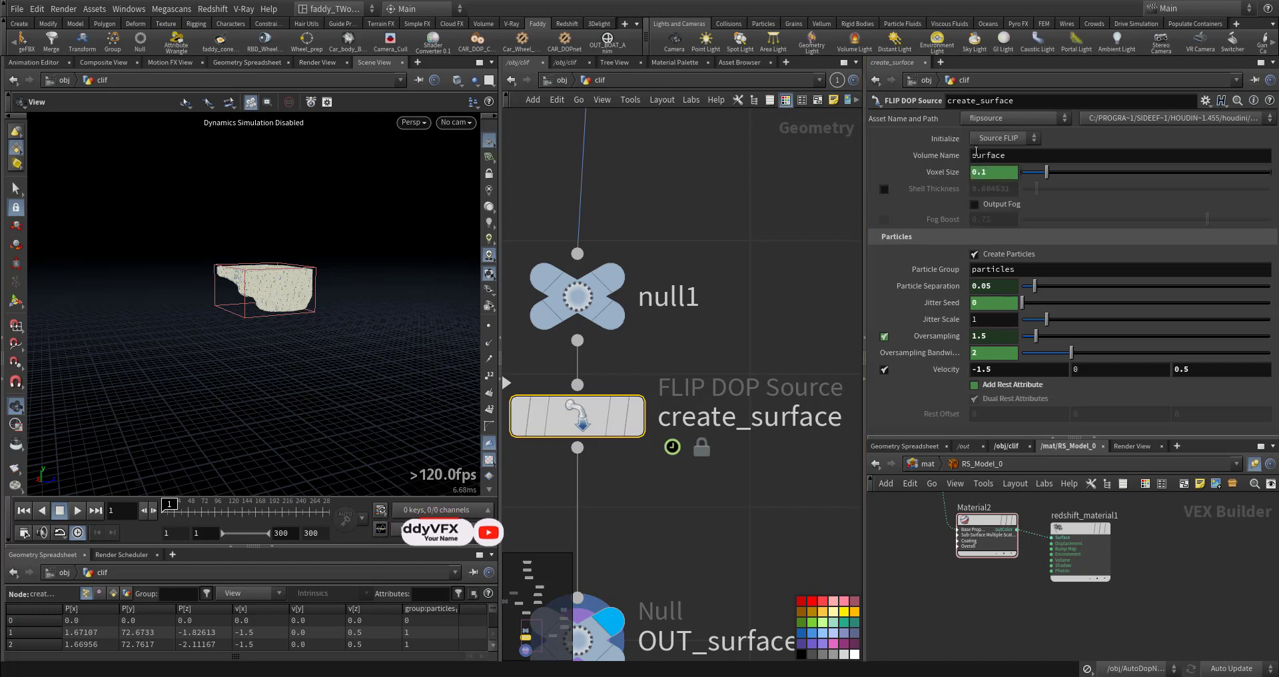
pyautogui.click(991, 285)
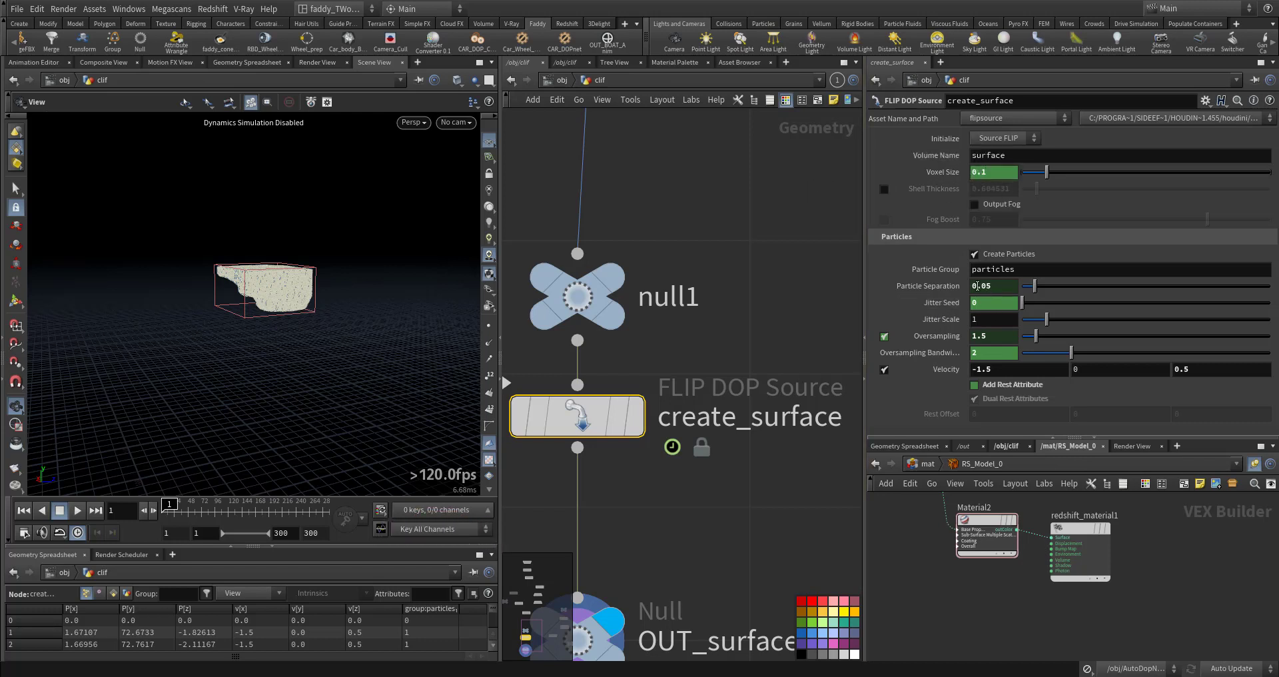
pyautogui.moveTo(957, 337)
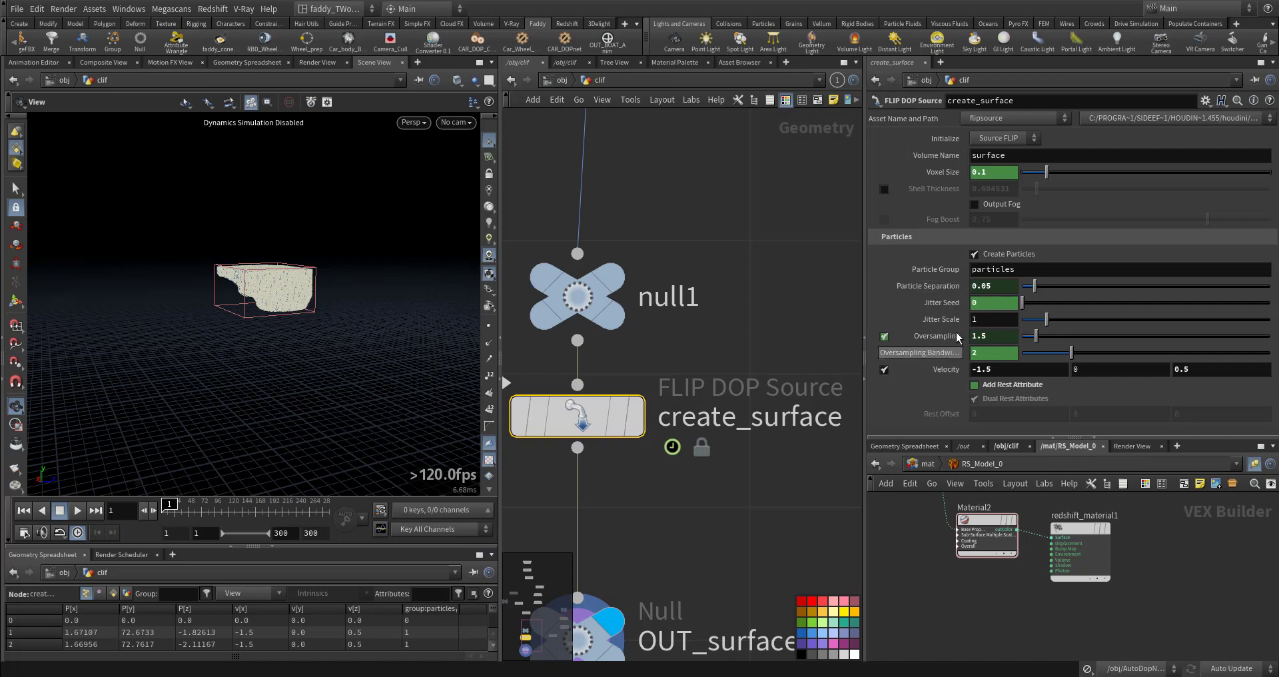
pyautogui.click(577, 416)
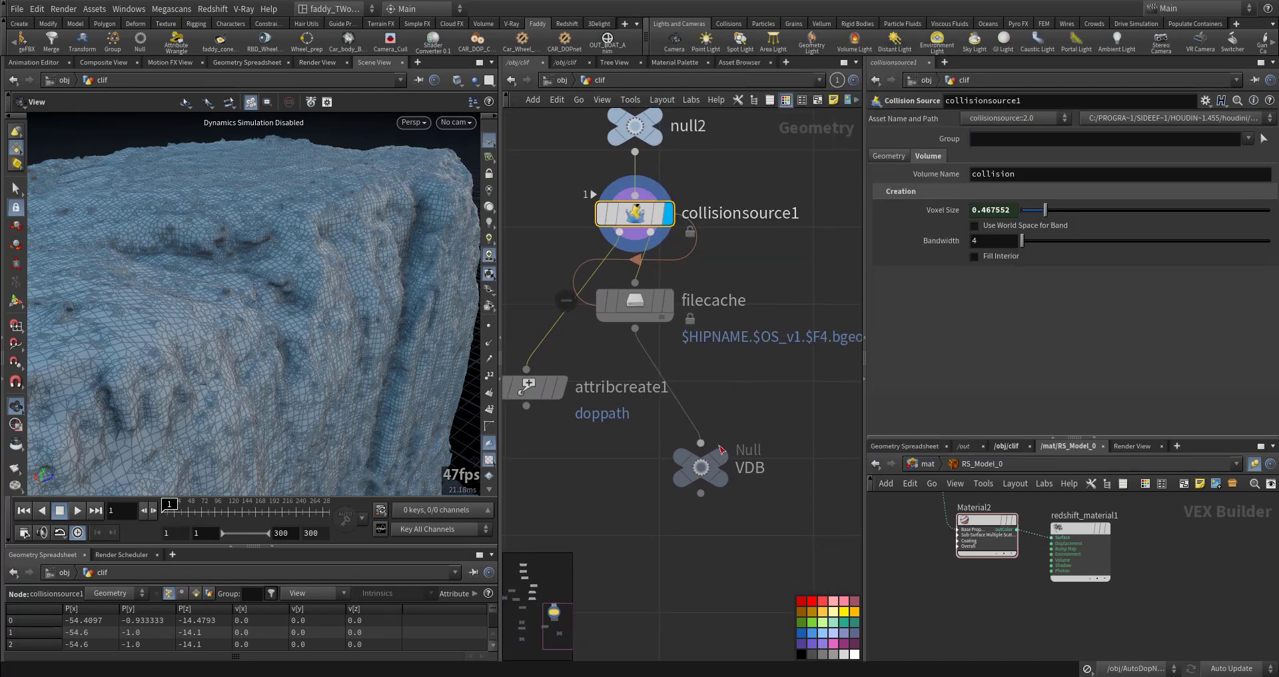
# - Inspect the cliff's VDB collision output in the viewport
pyautogui.click(700, 465)
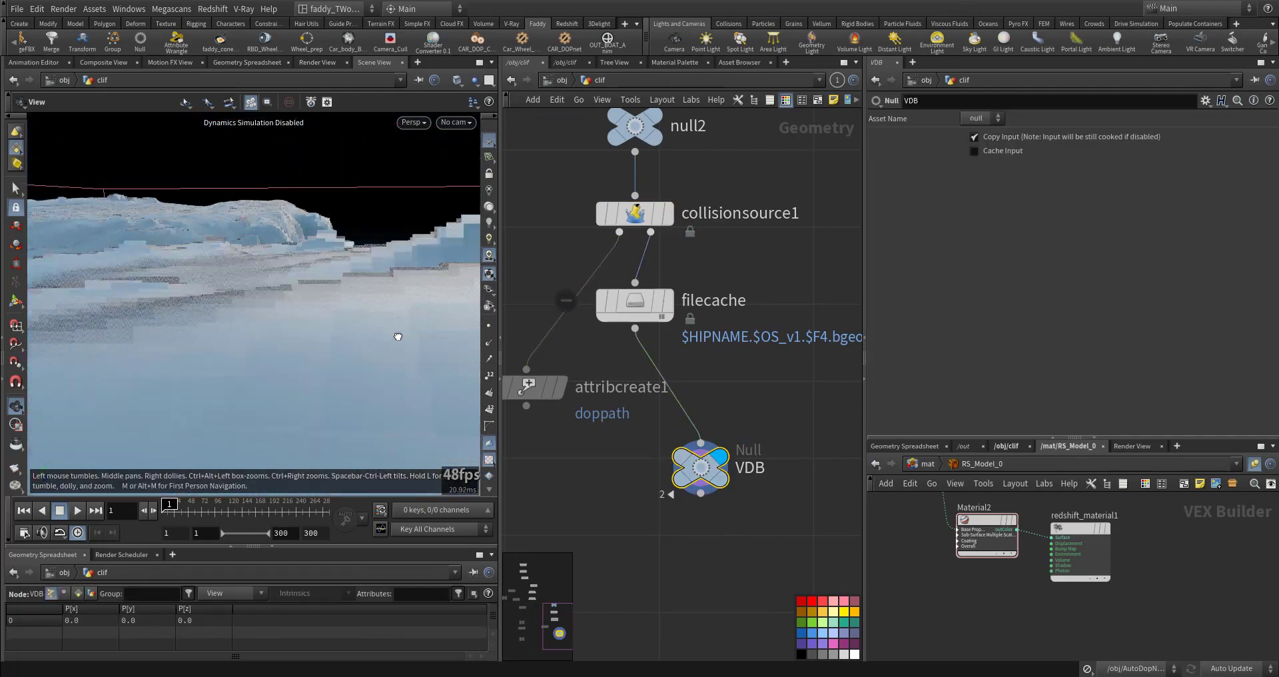
pyautogui.moveTo(397, 337); pyautogui.dragTo(328, 409)
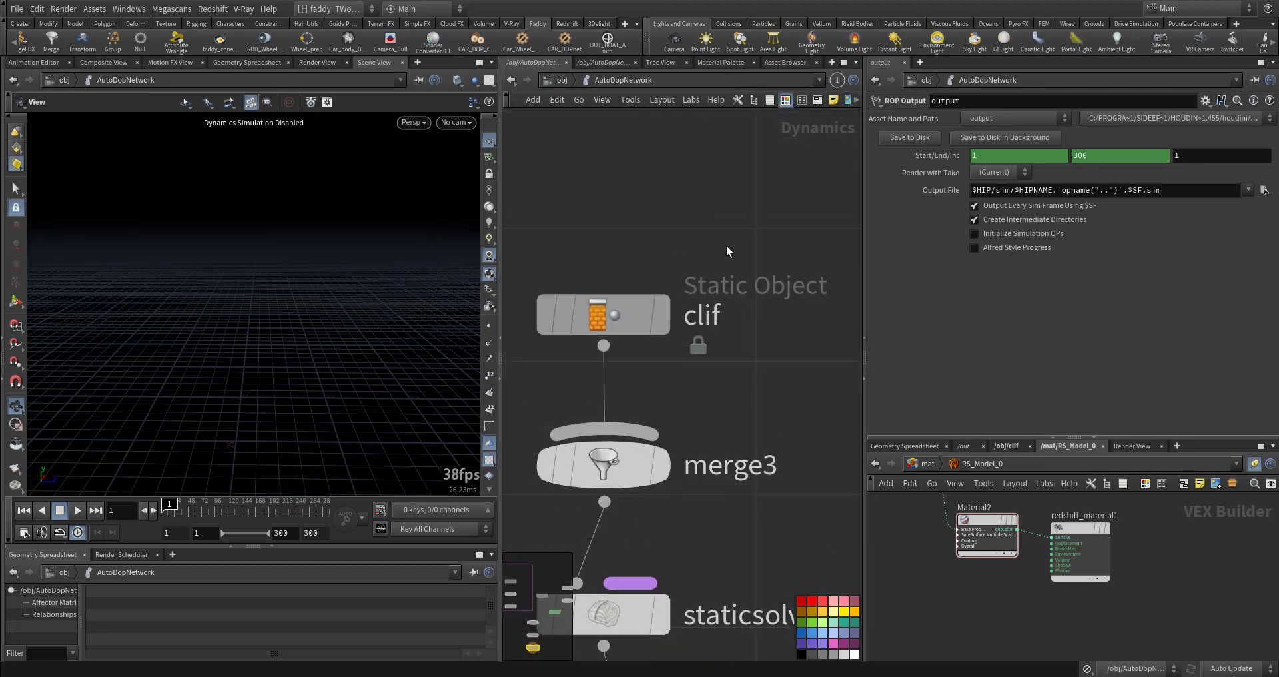
# - Review clif Static Object, flipfluidobject and source_surface_from_clif, then enter particle_fluid
pyautogui.click(602, 314)
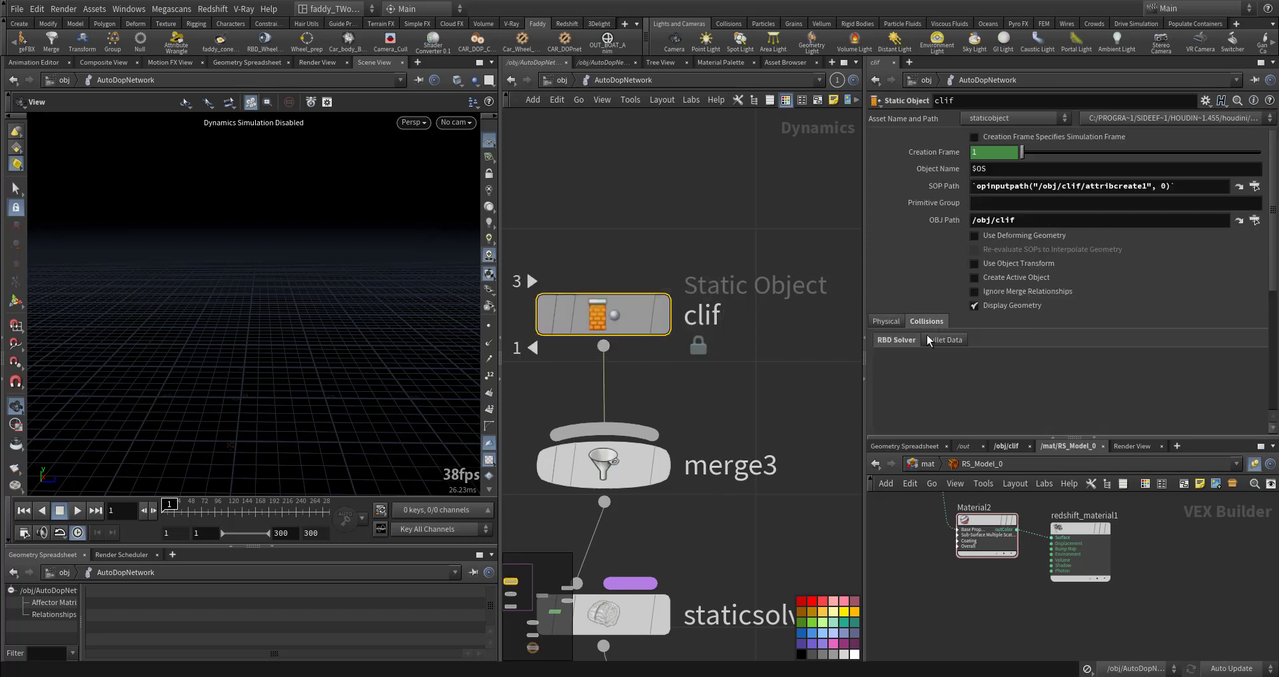
pyautogui.click(946, 340)
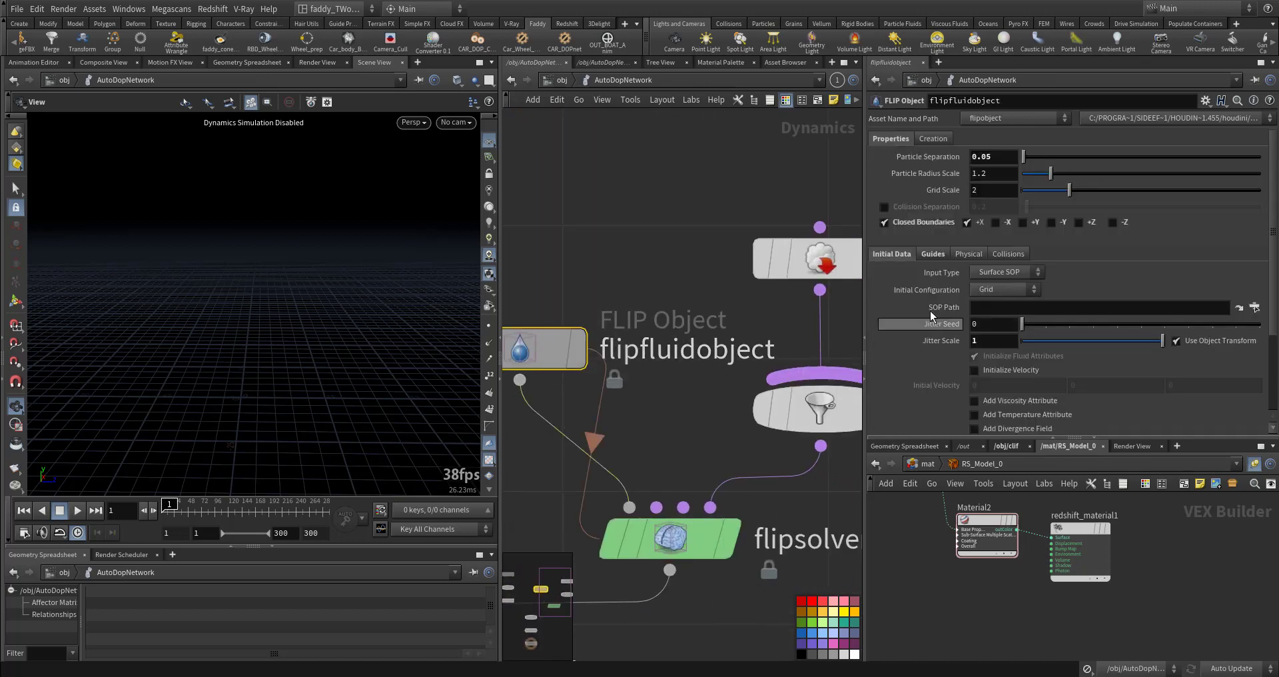
pyautogui.click(992, 156)
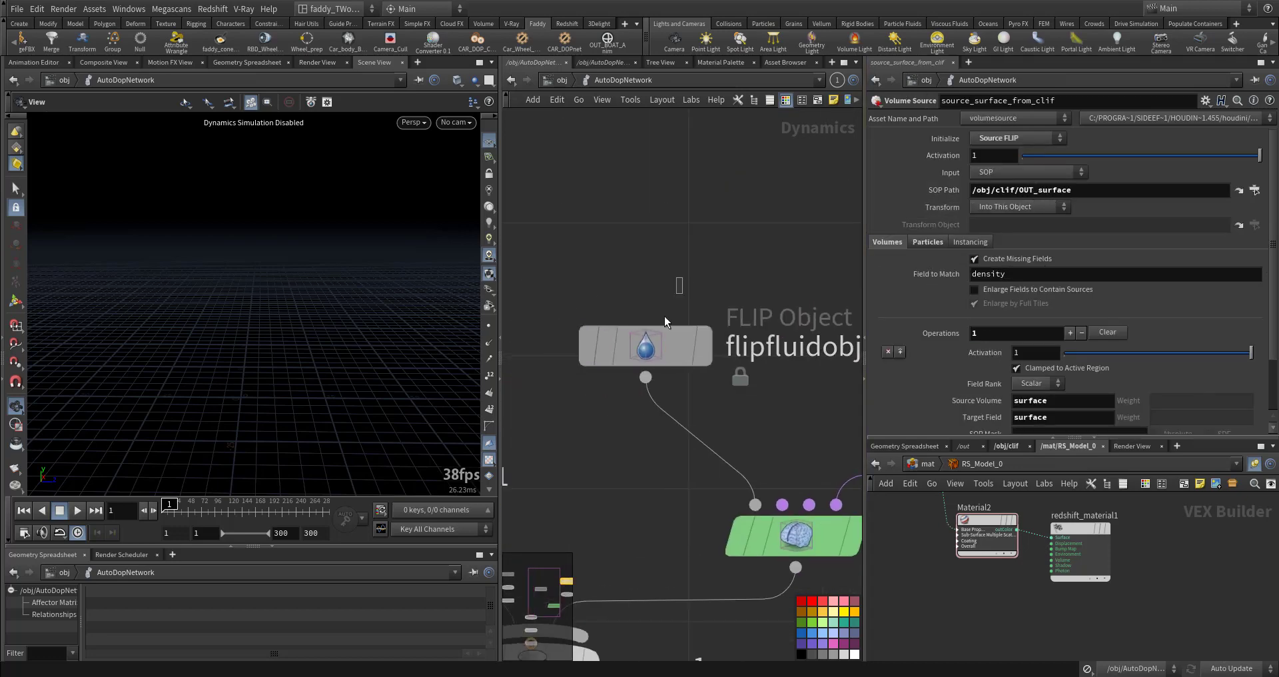
pyautogui.click(645, 346)
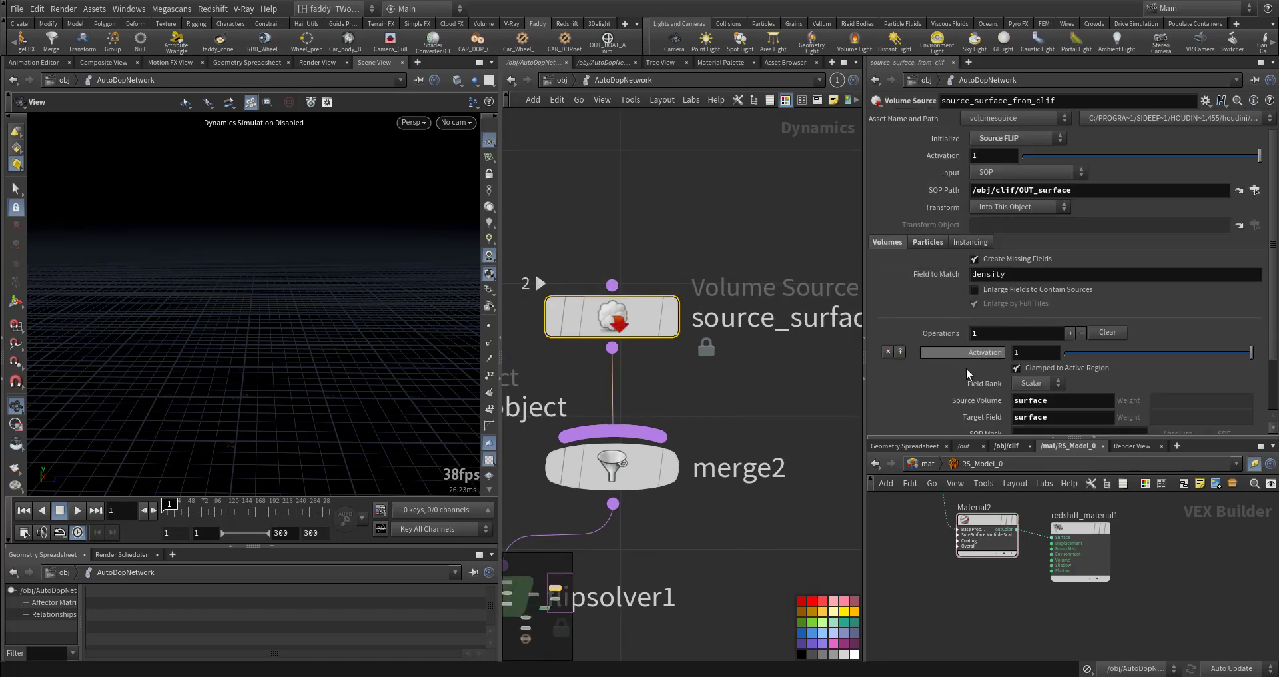
pyautogui.scroll(-3)
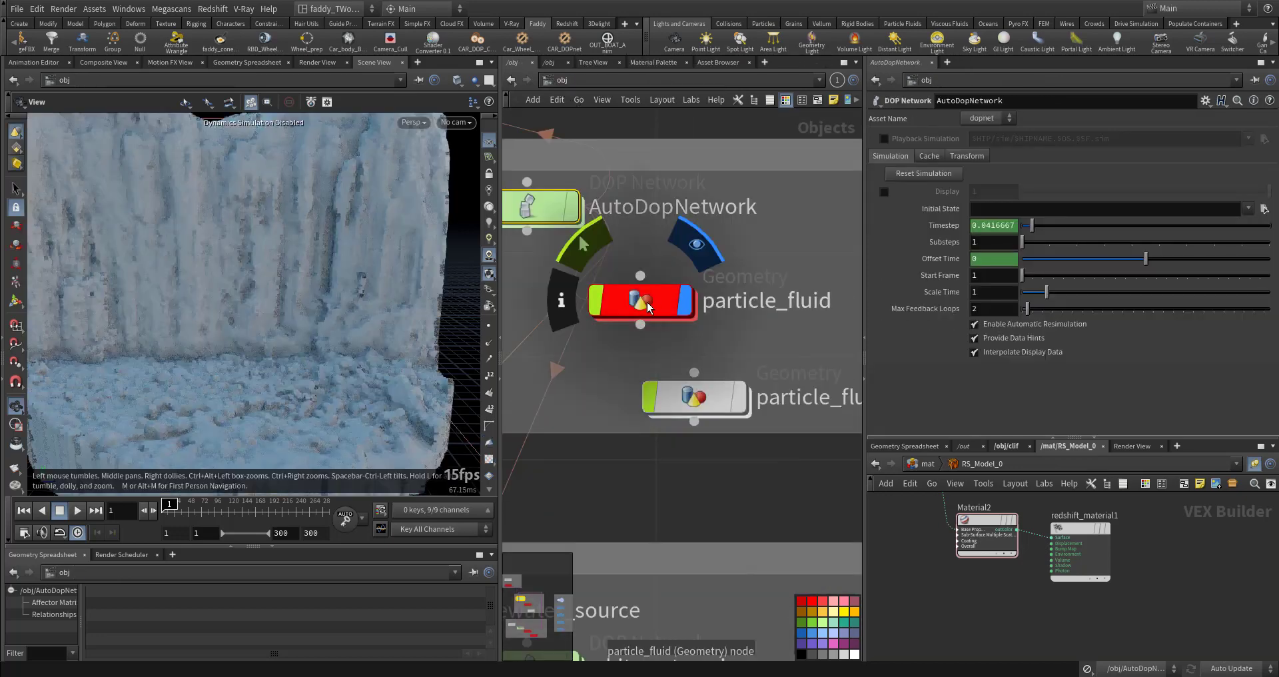
pyautogui.doubleClick(641, 300)
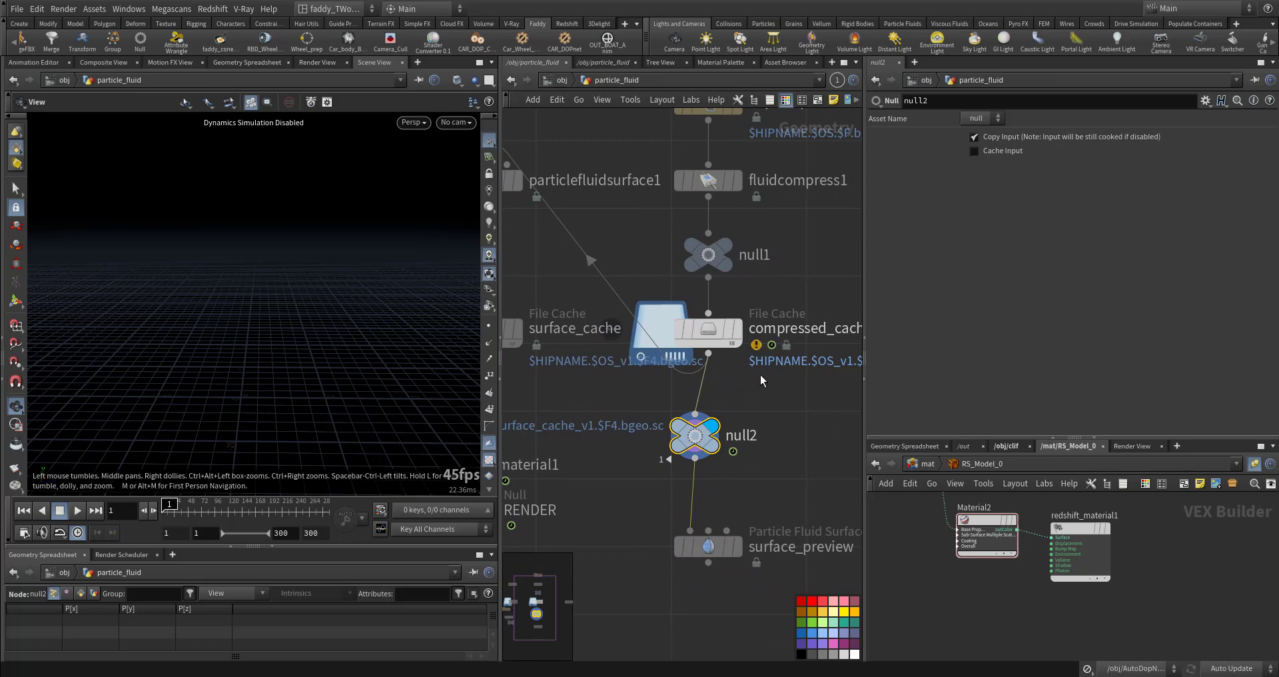
# - Add a File SOP loading the fall.compressed_cache .bgeo.sc sequence from $HIP/geo
pyautogui.click(708, 331)
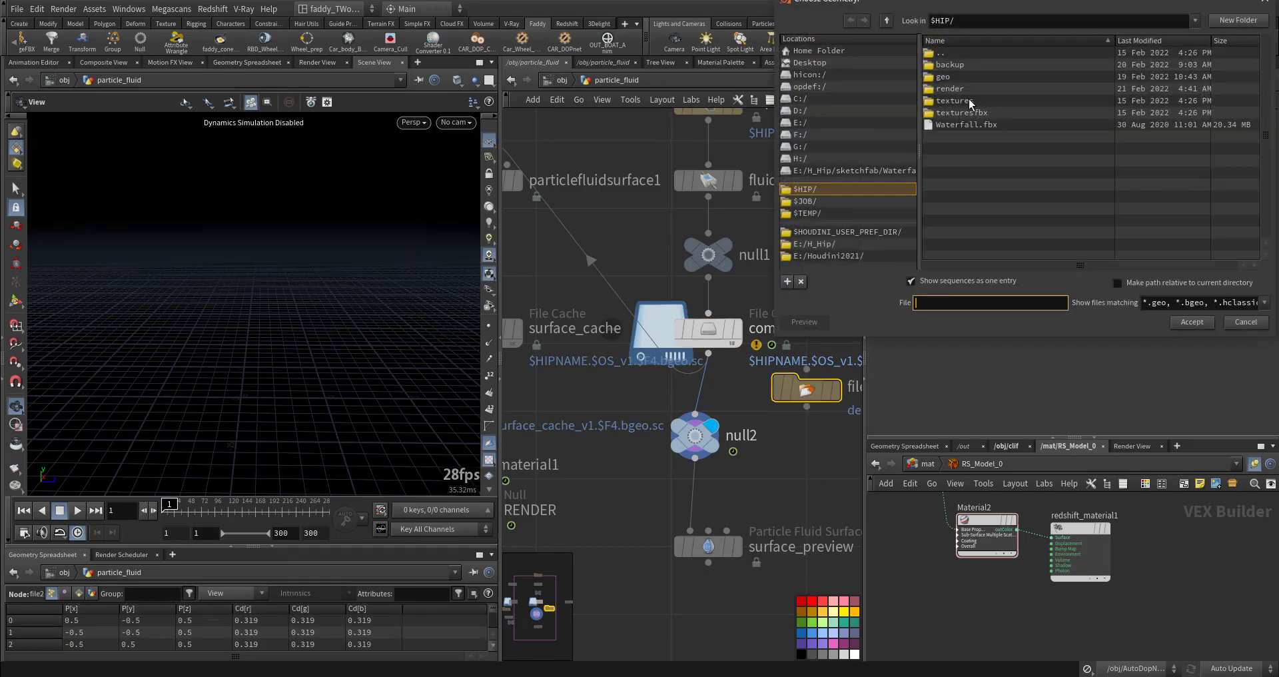
pyautogui.doubleClick(950, 76)
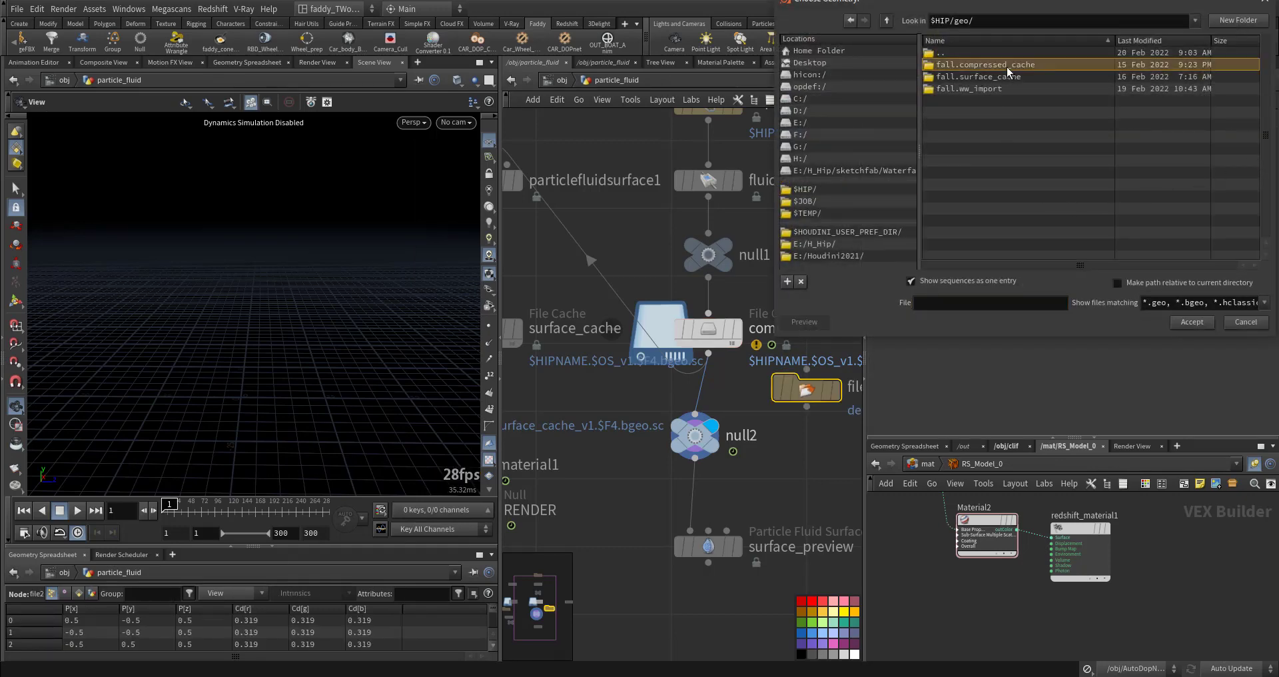
pyautogui.doubleClick(986, 64)
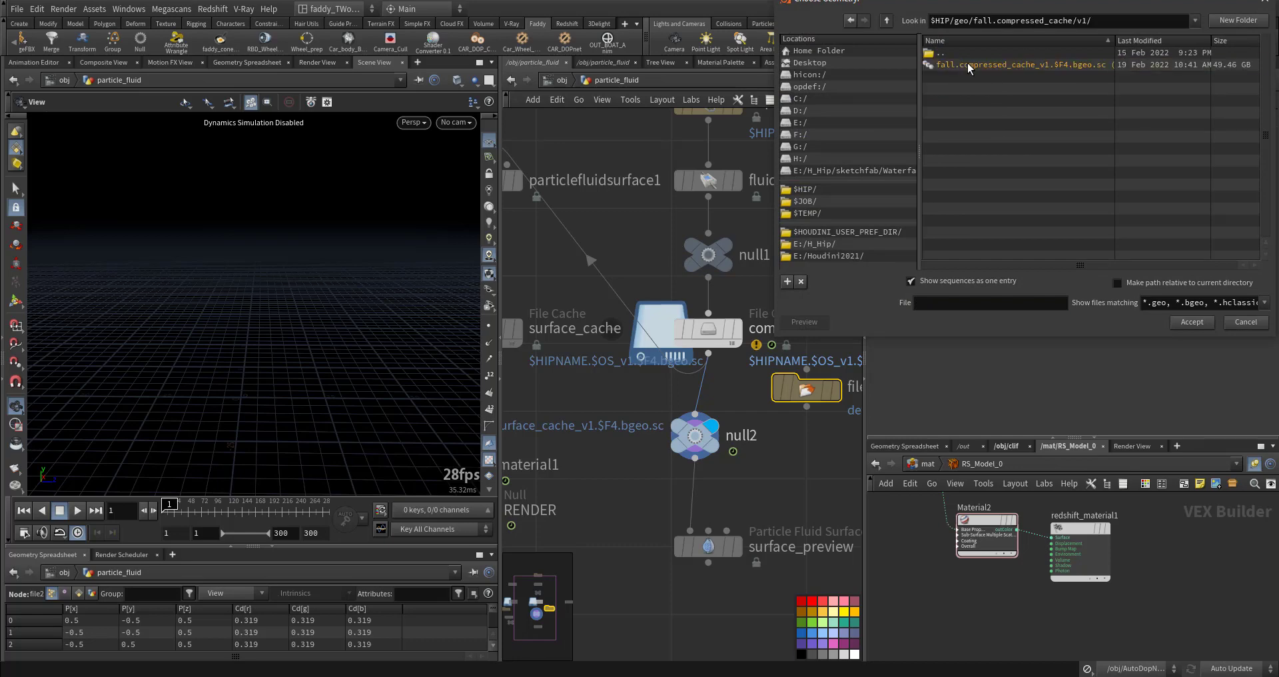
pyautogui.click(1190, 321)
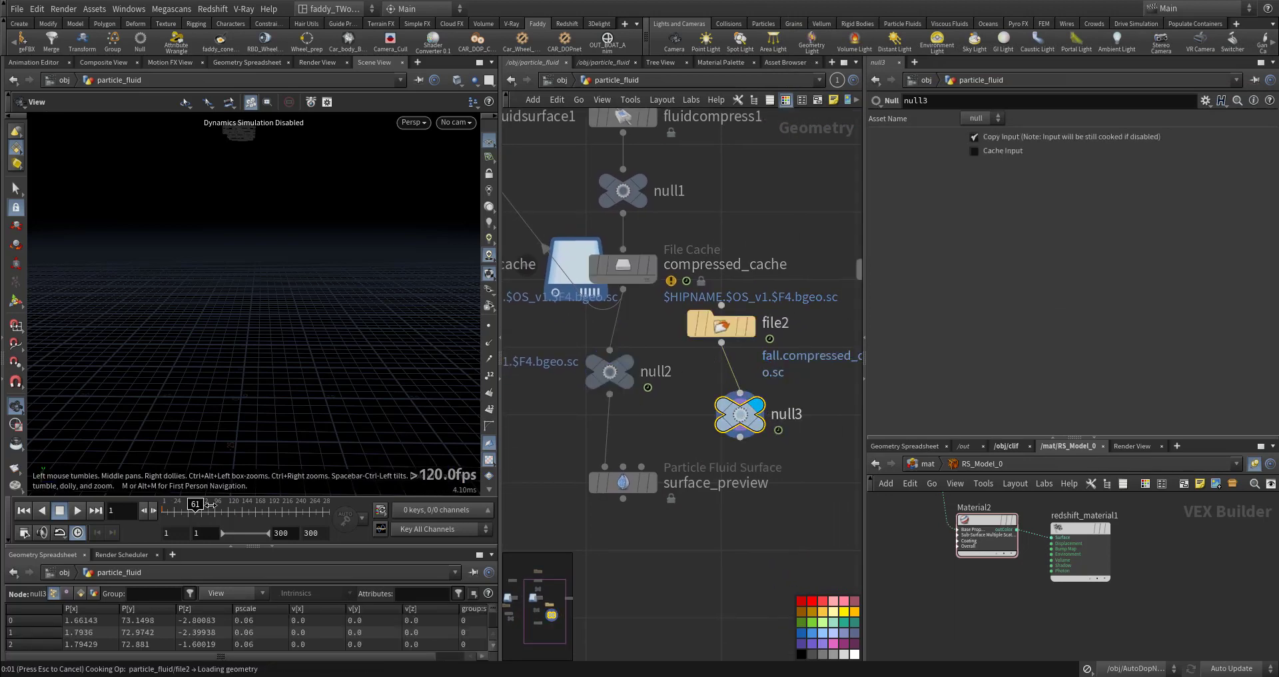
# - Scrub the timeline to frame 300 to load the cached waterfall particles
pyautogui.moveTo(196, 504); pyautogui.dragTo(200, 504)
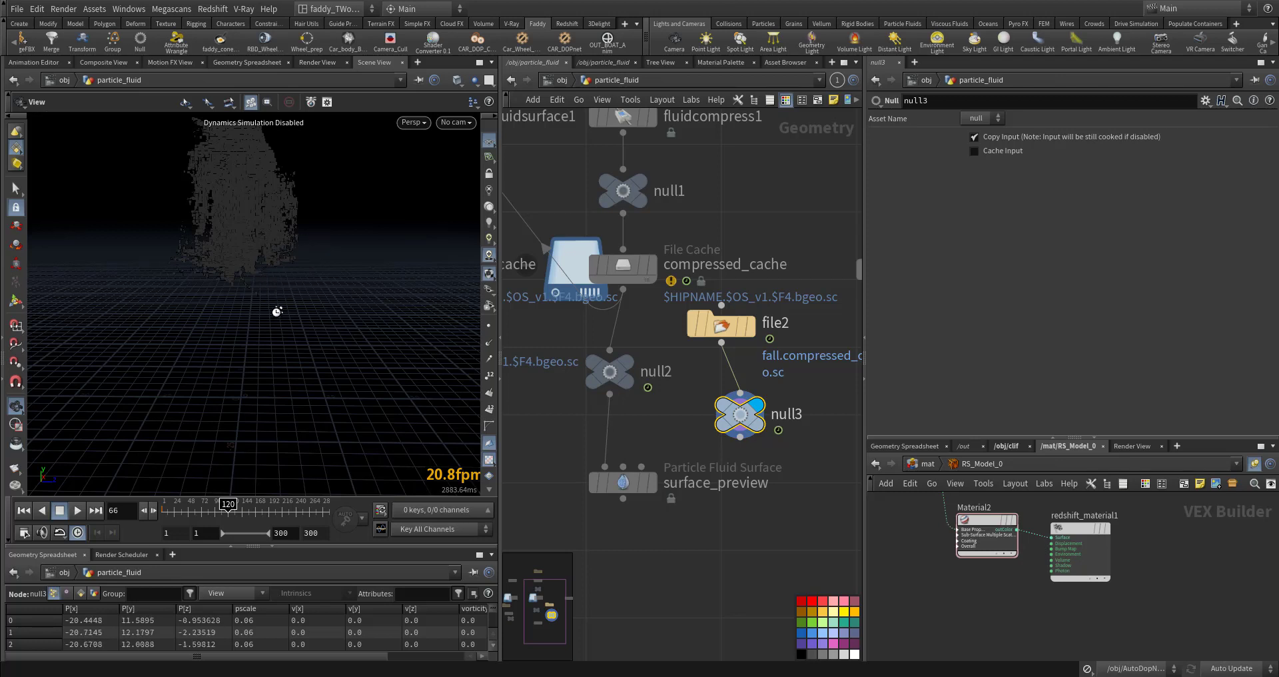
pyautogui.moveTo(315, 211)
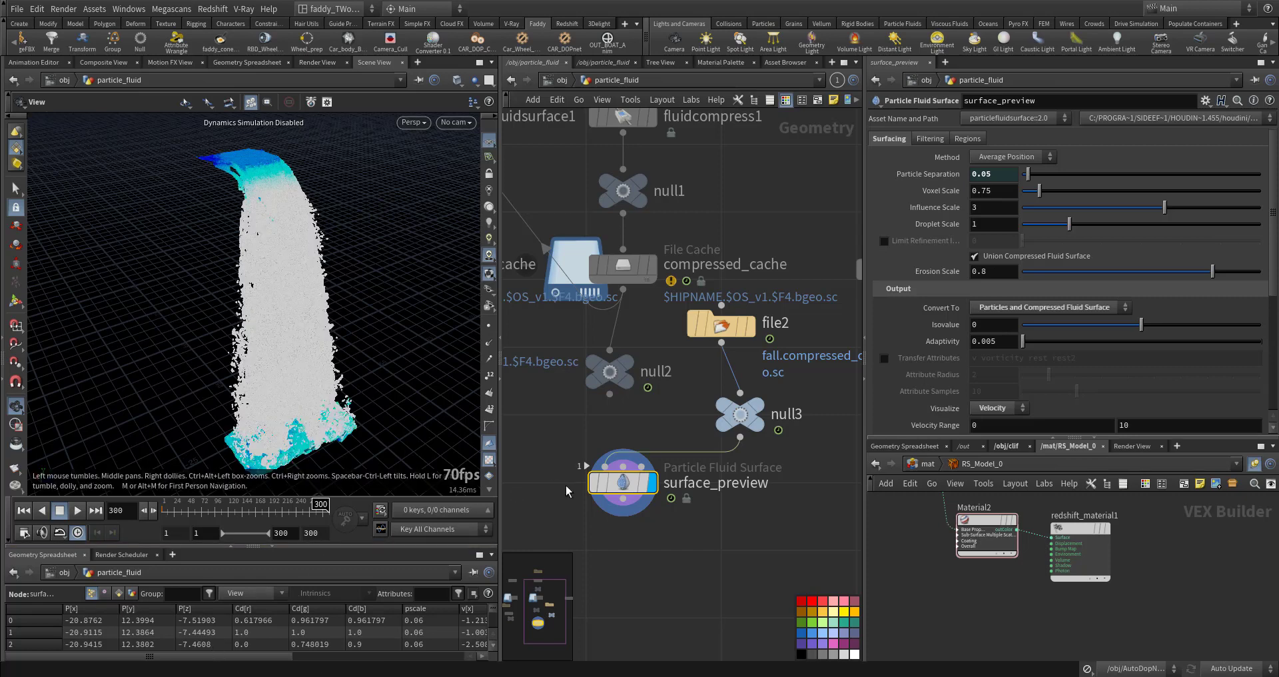
pyautogui.moveTo(622, 483)
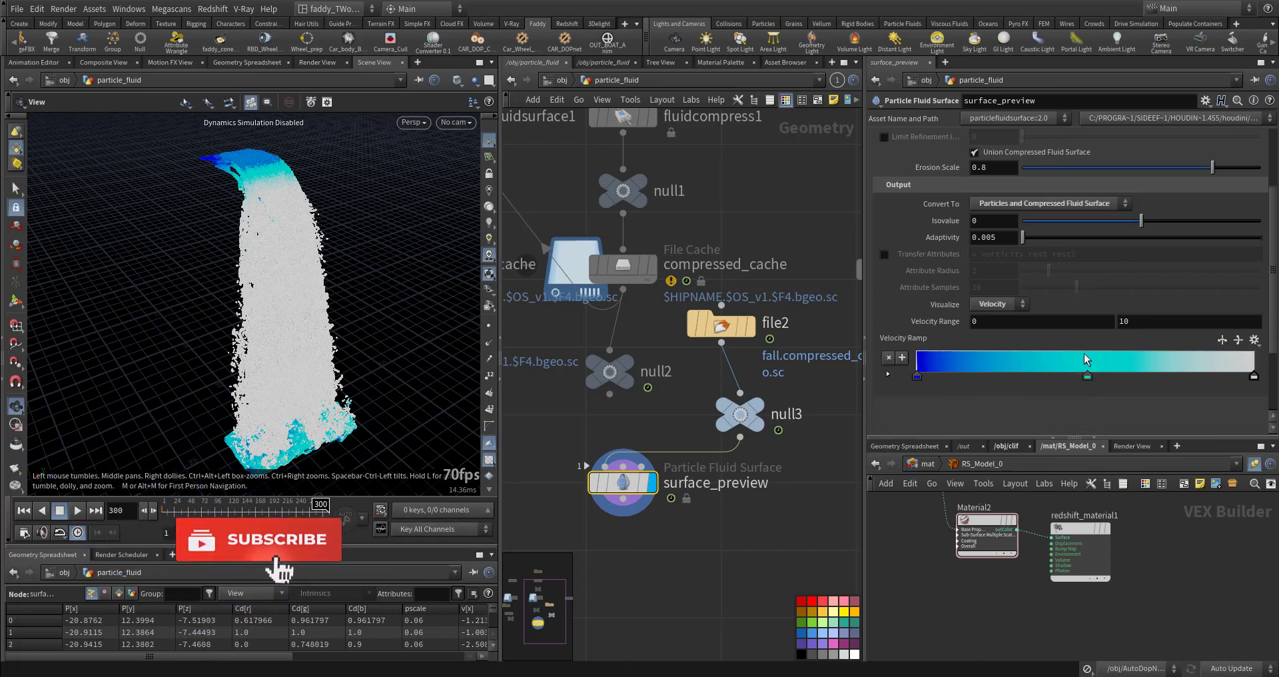
# - Try velocity range upper values 20 and 100 before settling on 40 for richer velocity colour
pyautogui.write('20')
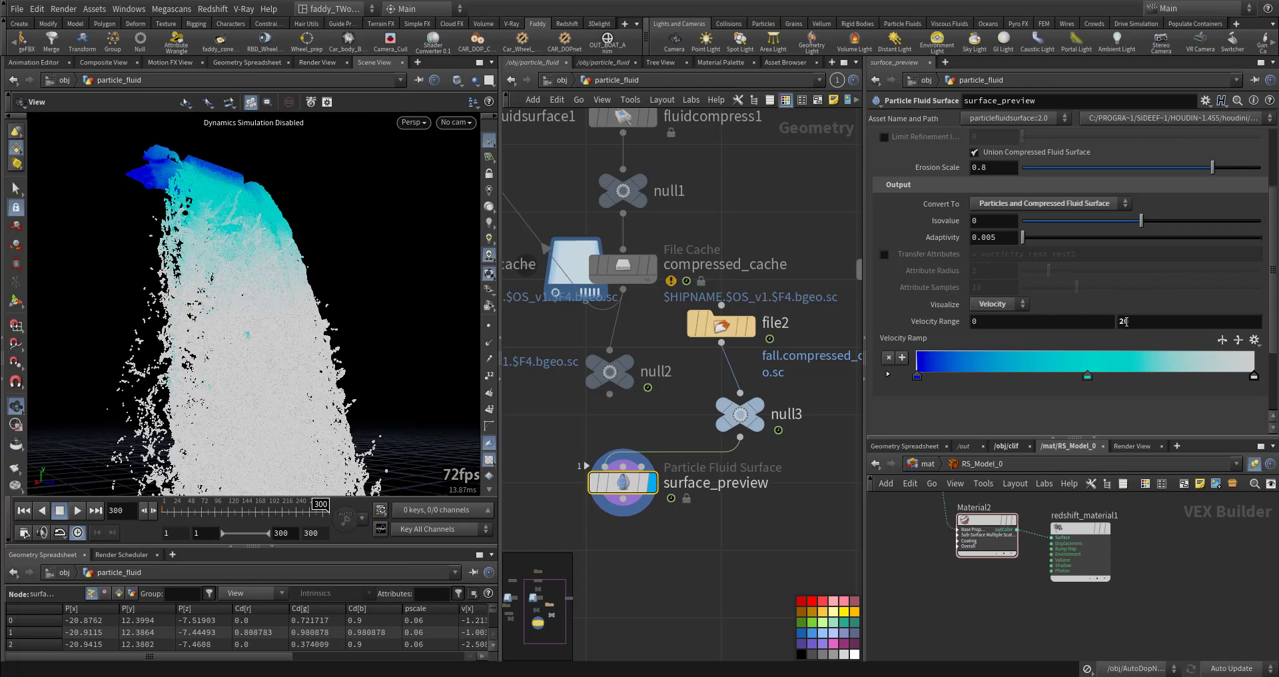
pyautogui.write('100')
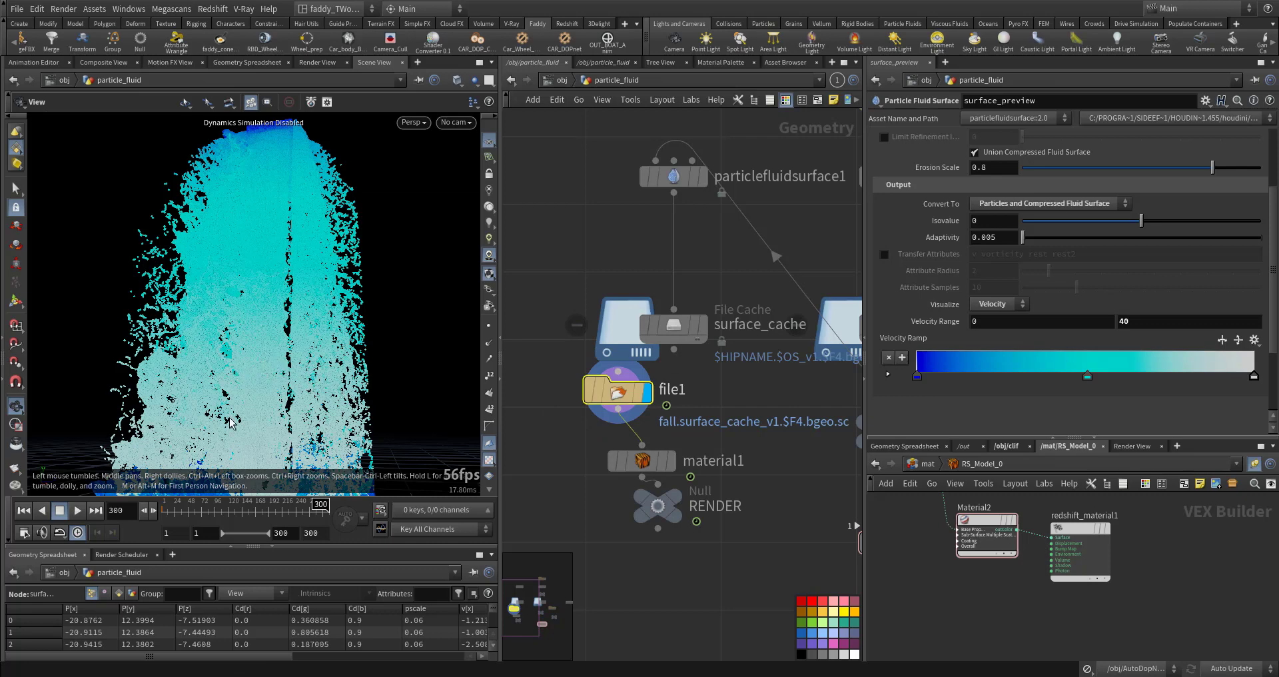
pyautogui.moveTo(569, 461)
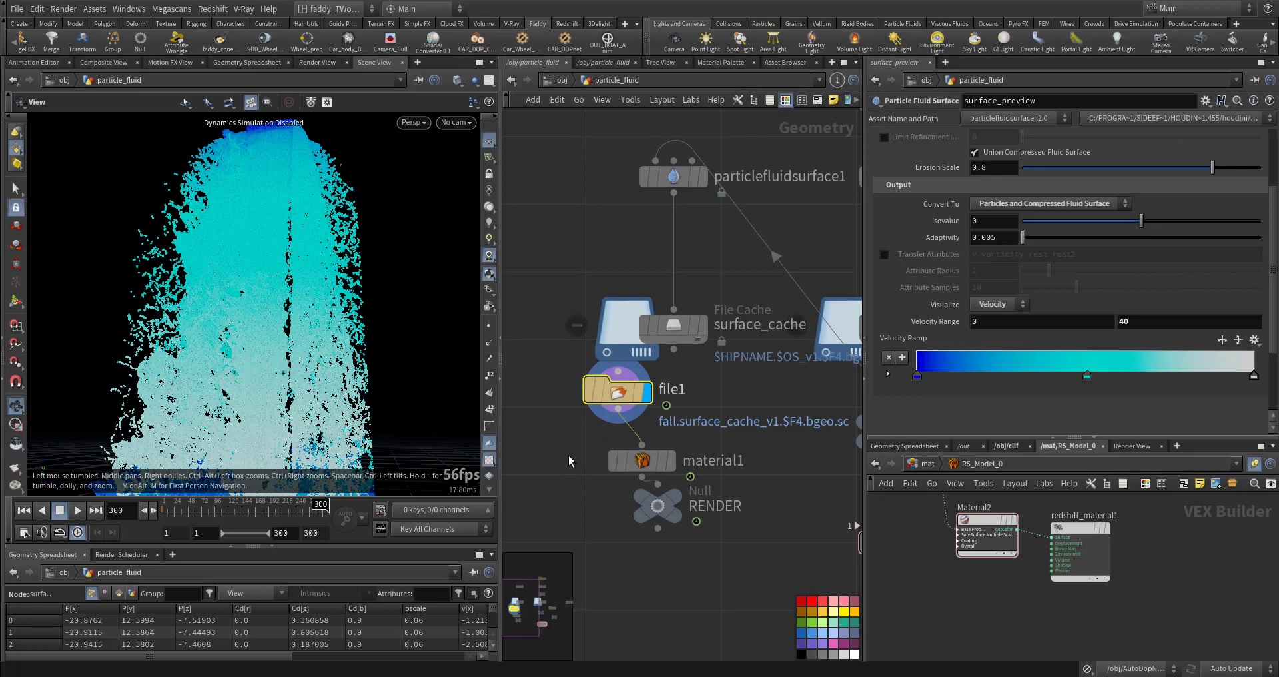
pyautogui.moveTo(571, 480)
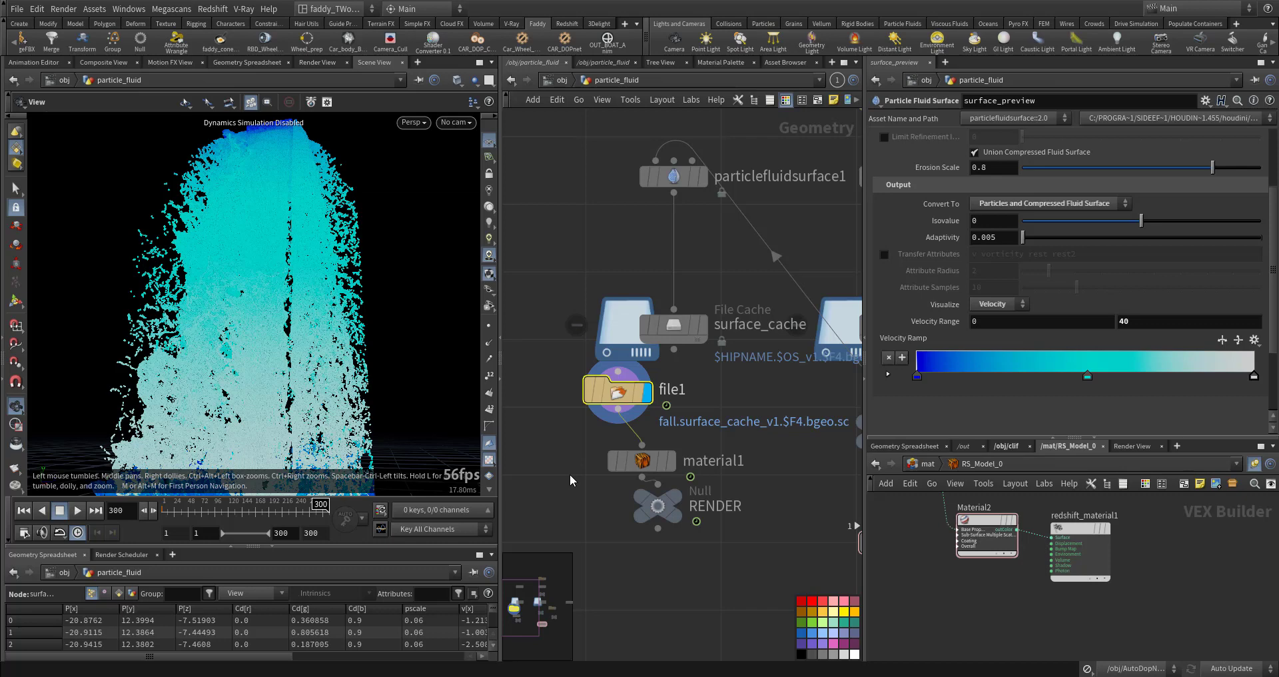
pyautogui.click(617, 392)
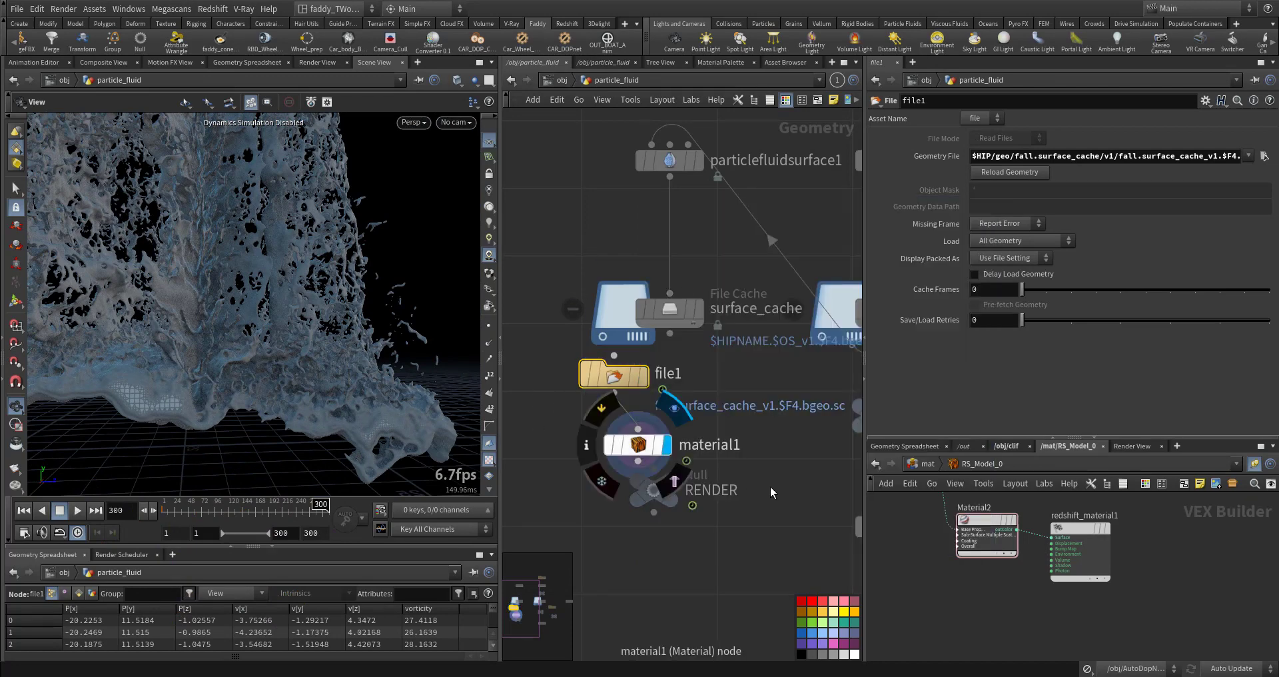
pyautogui.moveTo(700, 423)
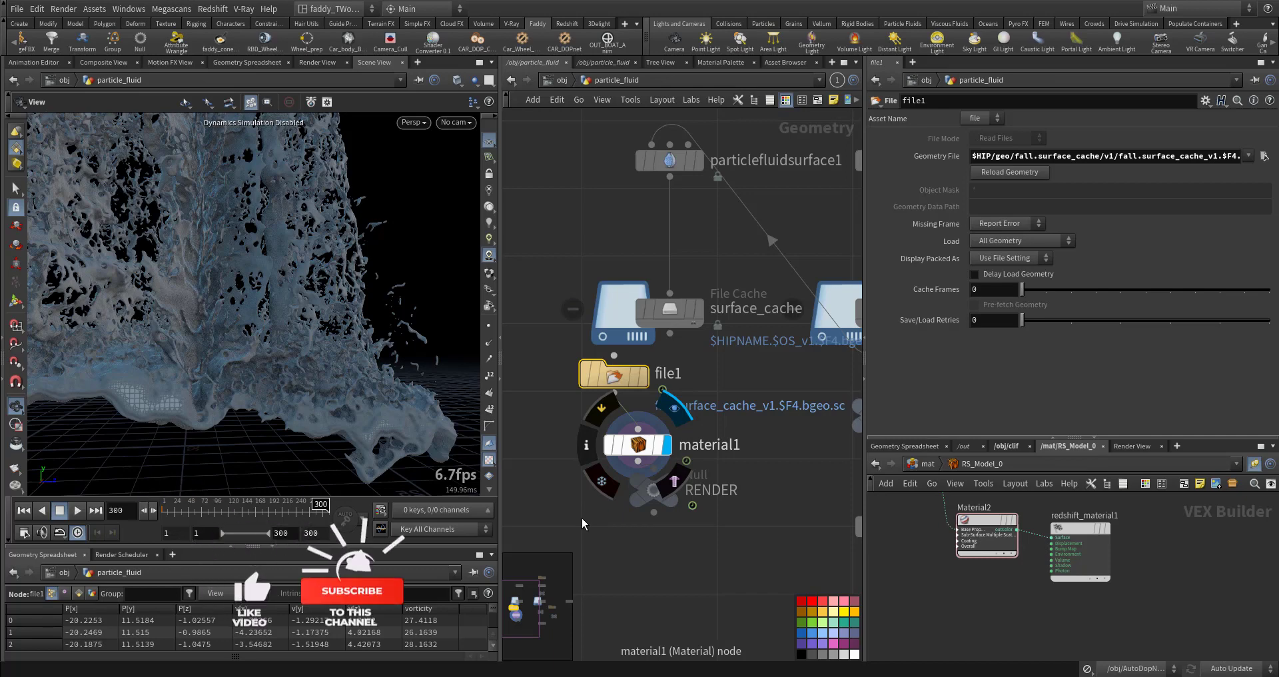
# - Dive into the whitewater_source geometry node from the object level
pyautogui.click(637, 445)
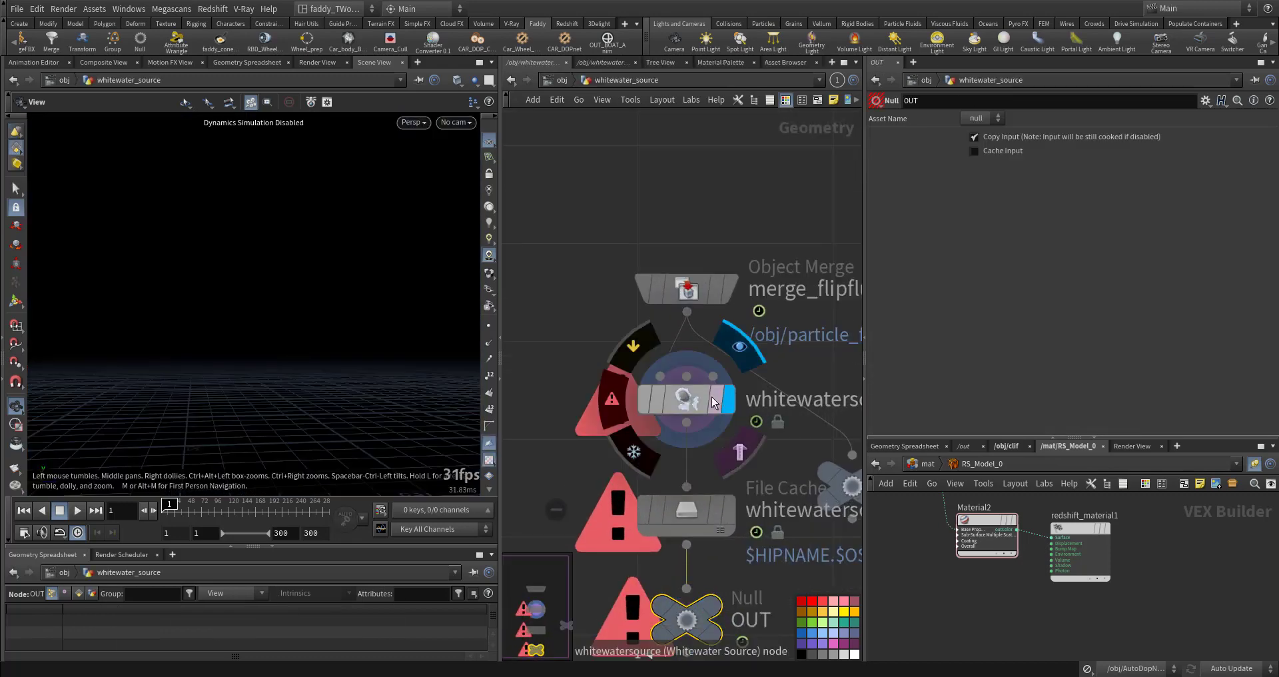
# - Enable Visualize Emission Volume on the whitewatersource SOP, colouring curvature, acceleration and vorticity
pyautogui.click(685, 400)
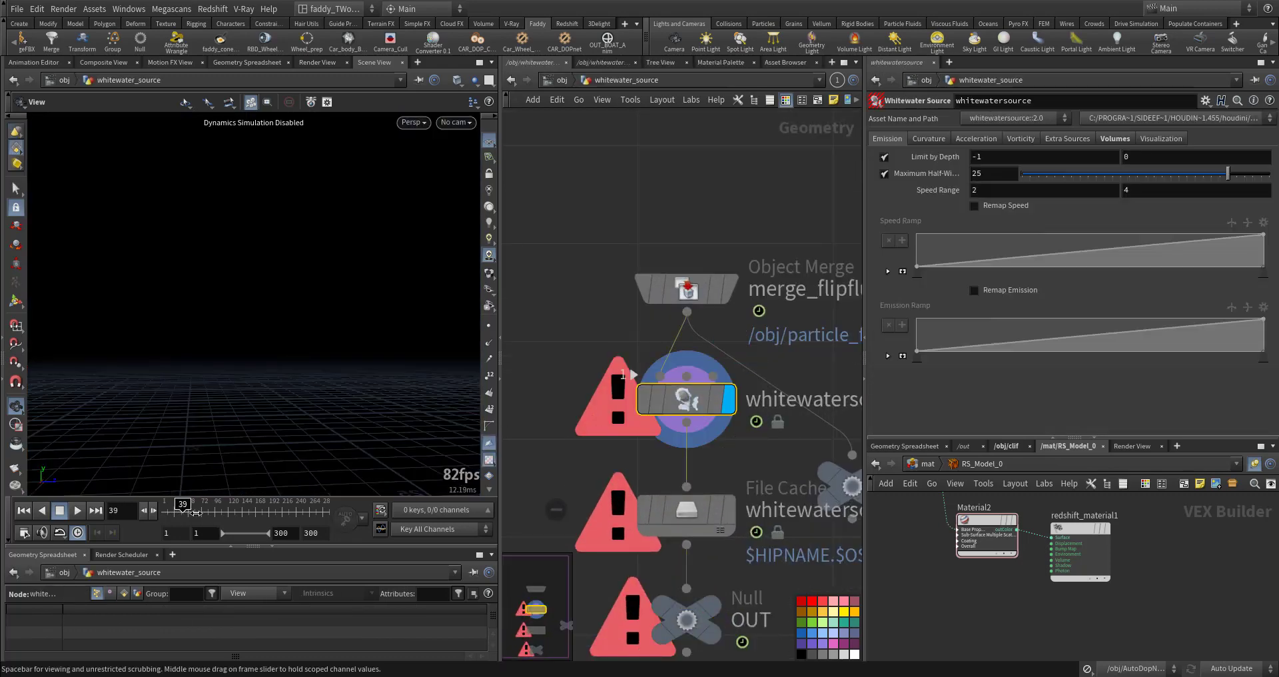
pyautogui.click(685, 288)
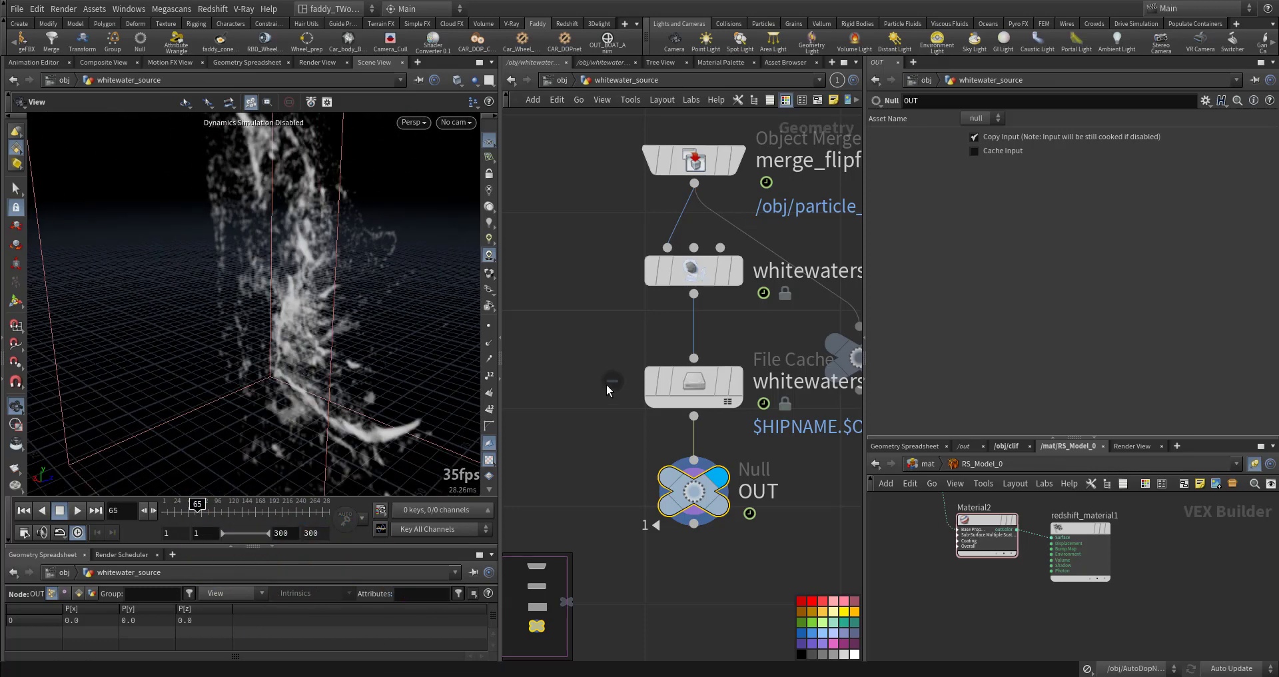
pyautogui.click(693, 269)
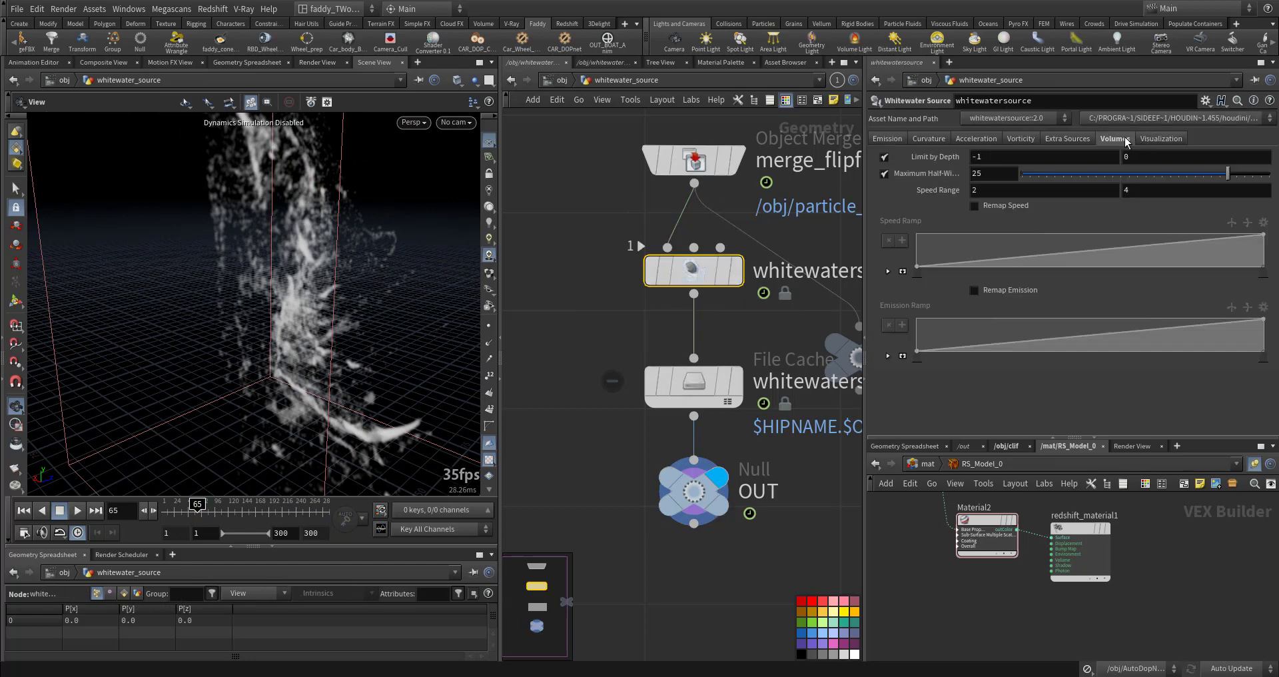
pyautogui.click(1114, 137)
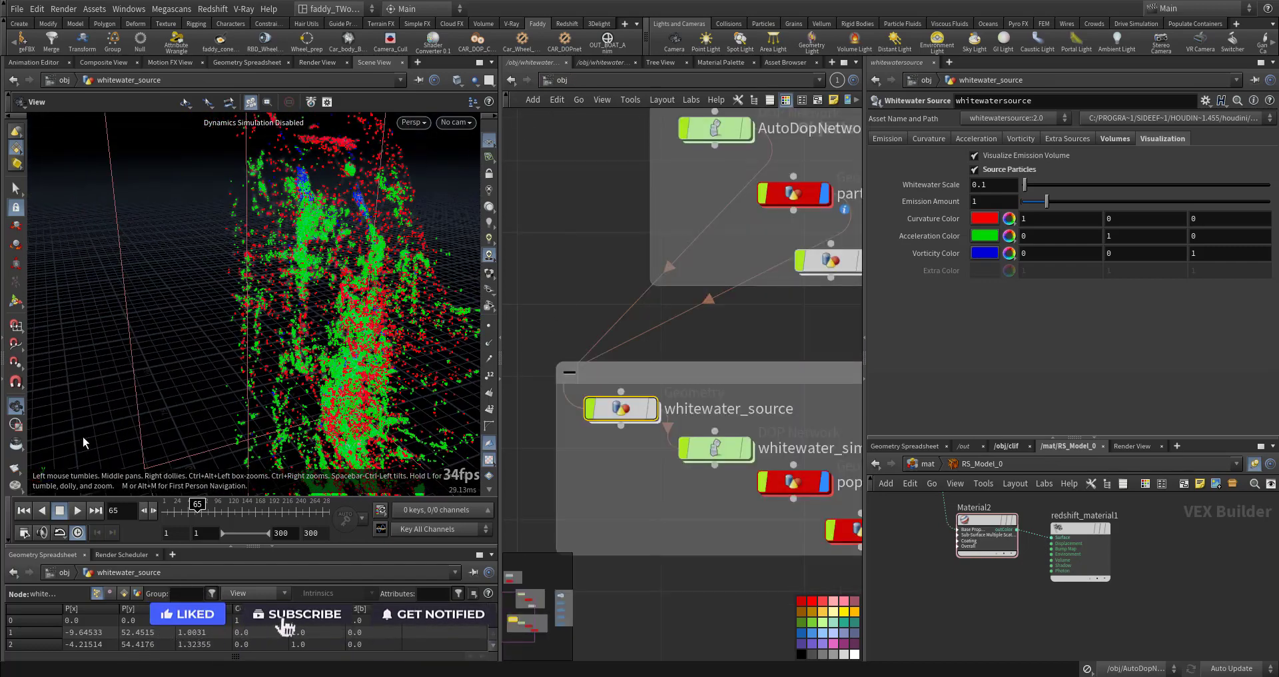
# - Dive into the whitewater_import object holding the ww_import file cache
pyautogui.click(303, 613)
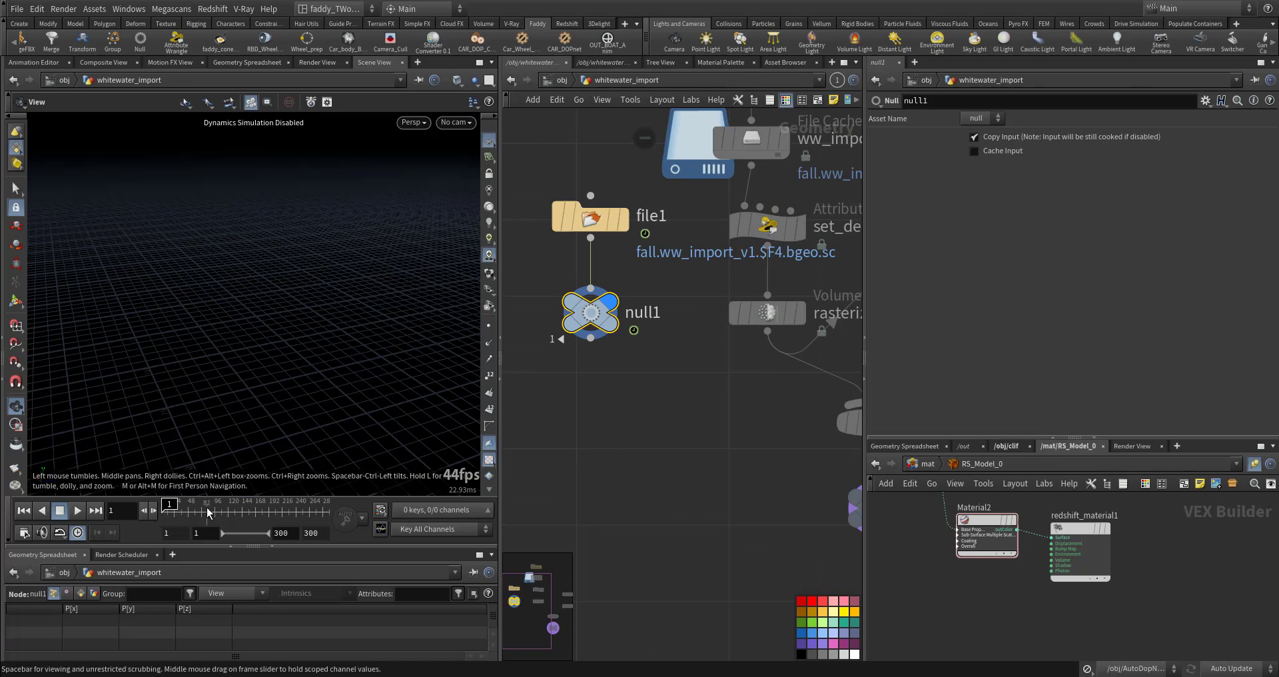
# - Check the rend null, then show the /mat/water RS Material with reflection IOR 1.33
pyautogui.click(77, 511)
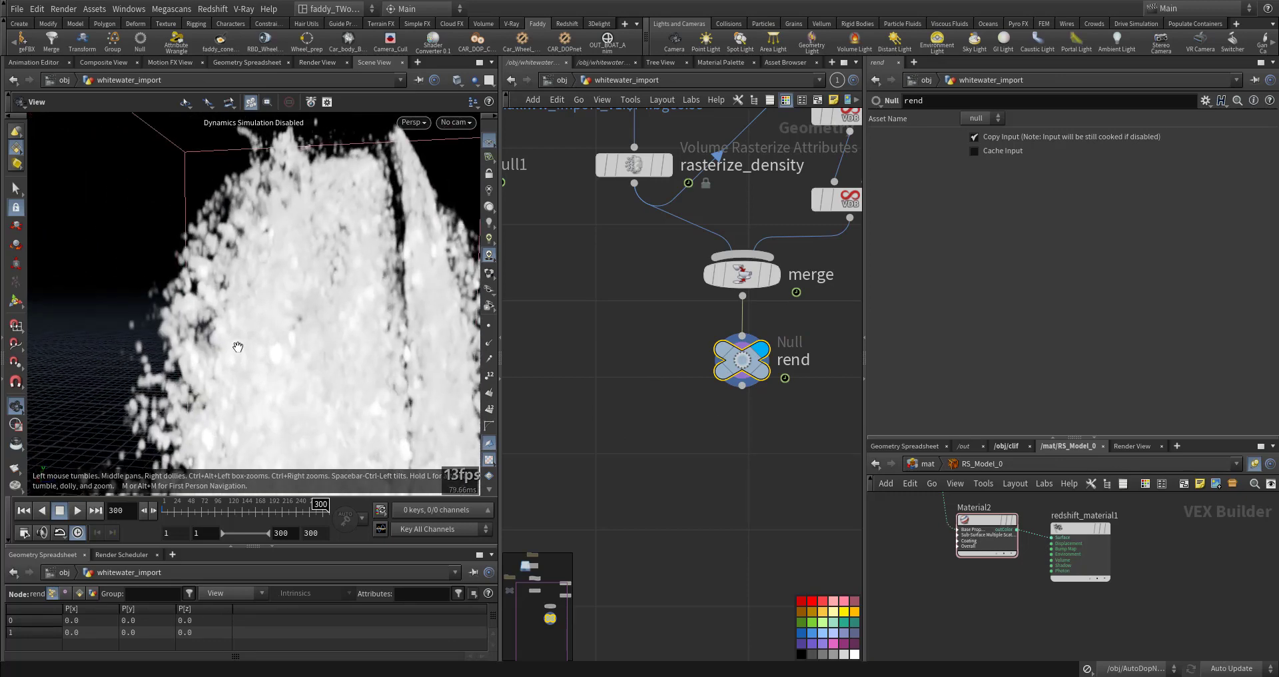
pyautogui.click(42, 510)
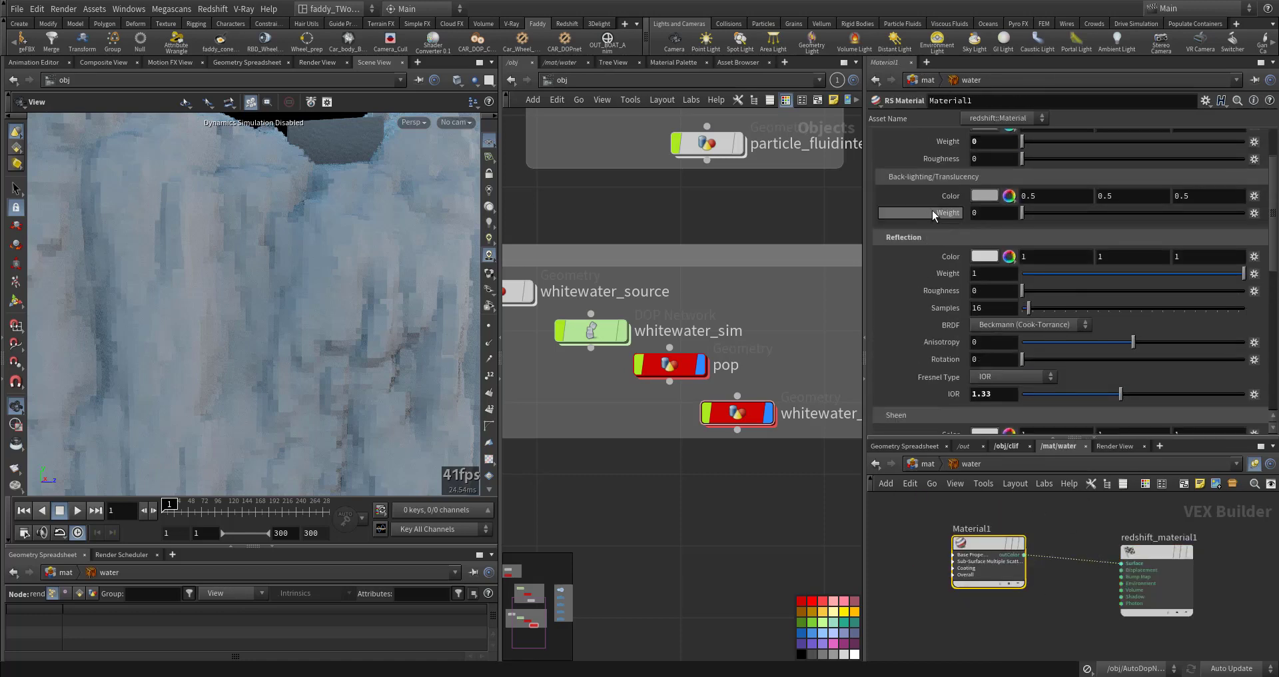
# - Keep the Water preset, inspect the ww Volume shader (absorption 0.35) and the RS_POP material
pyautogui.click(1005, 158)
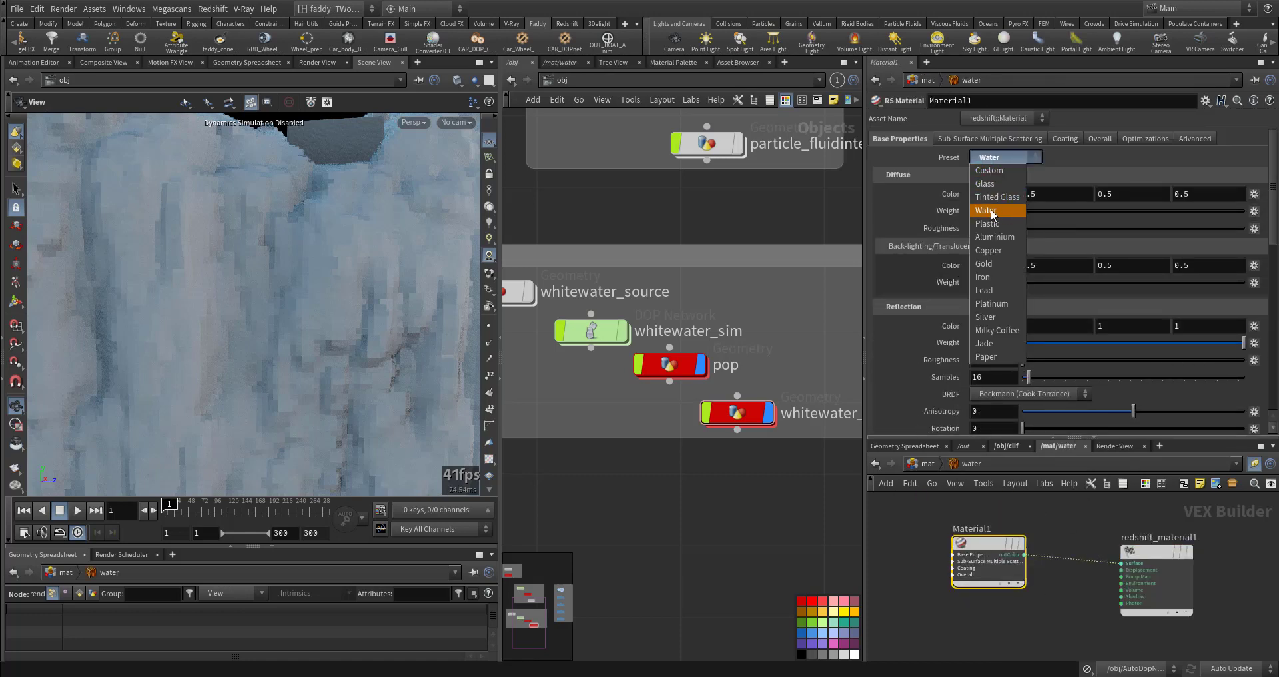
pyautogui.click(987, 209)
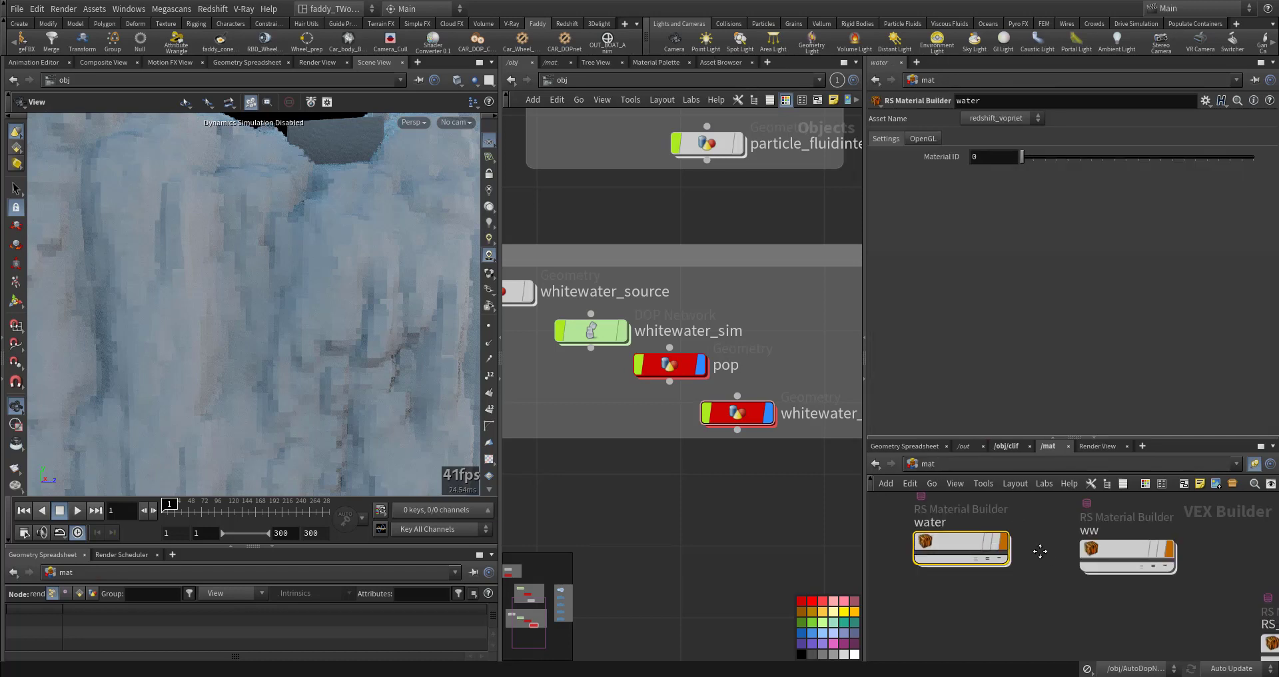
pyautogui.doubleClick(1128, 552)
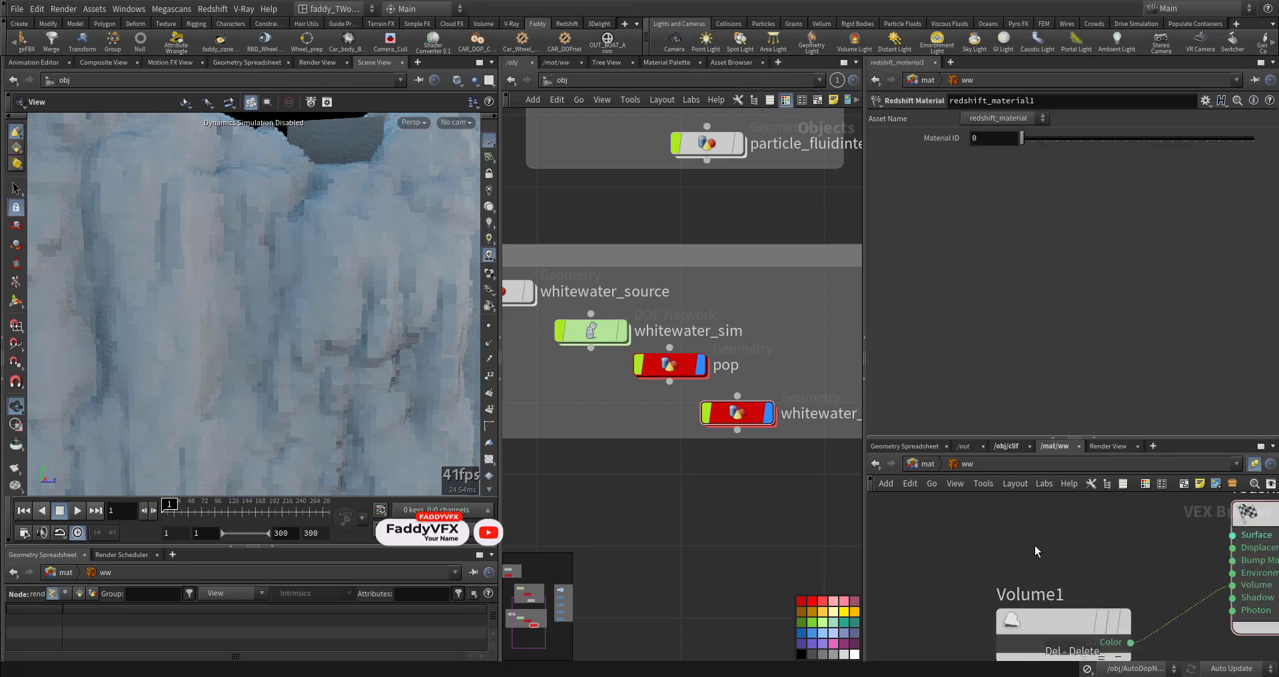
pyautogui.click(1015, 591)
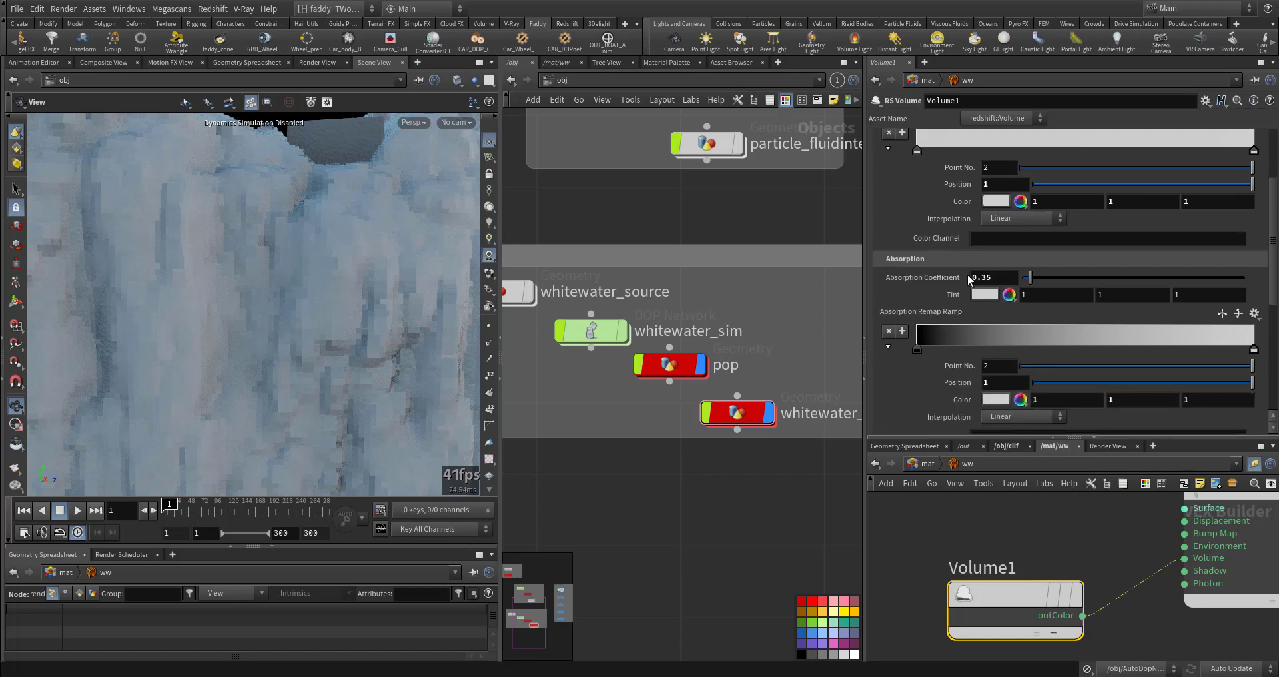
pyautogui.scroll(-3)
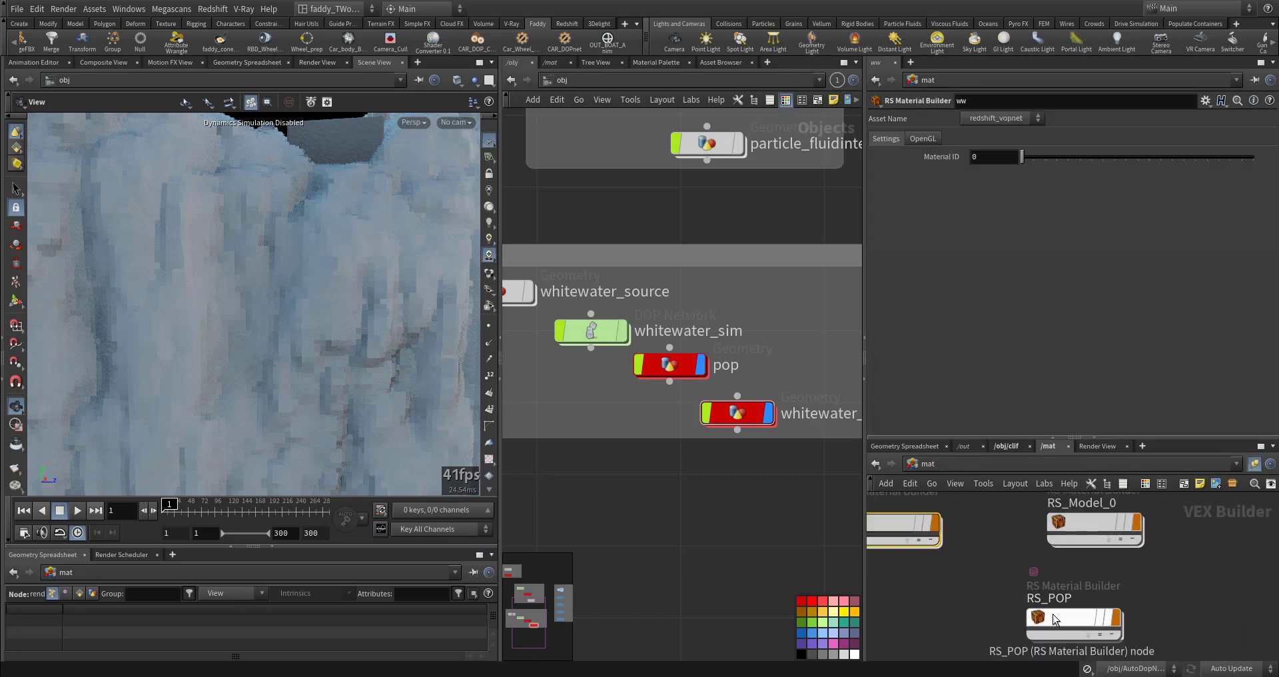
pyautogui.doubleClick(1074, 618)
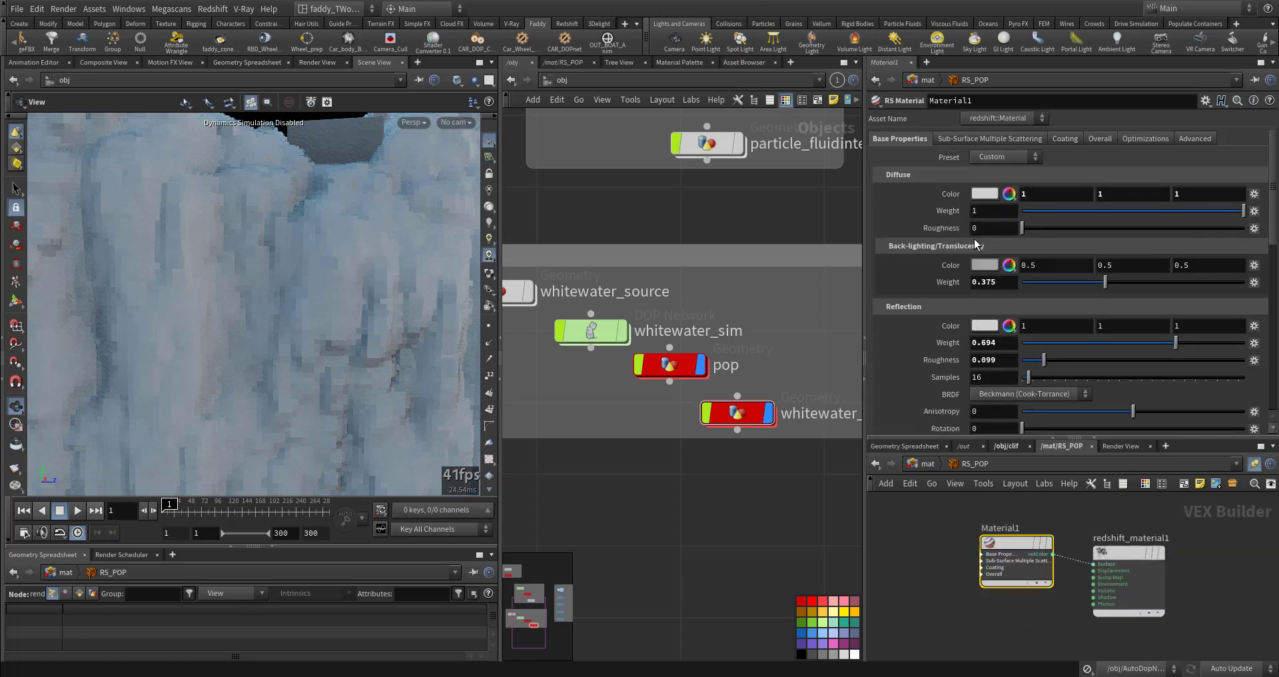
pyautogui.moveTo(776, 350)
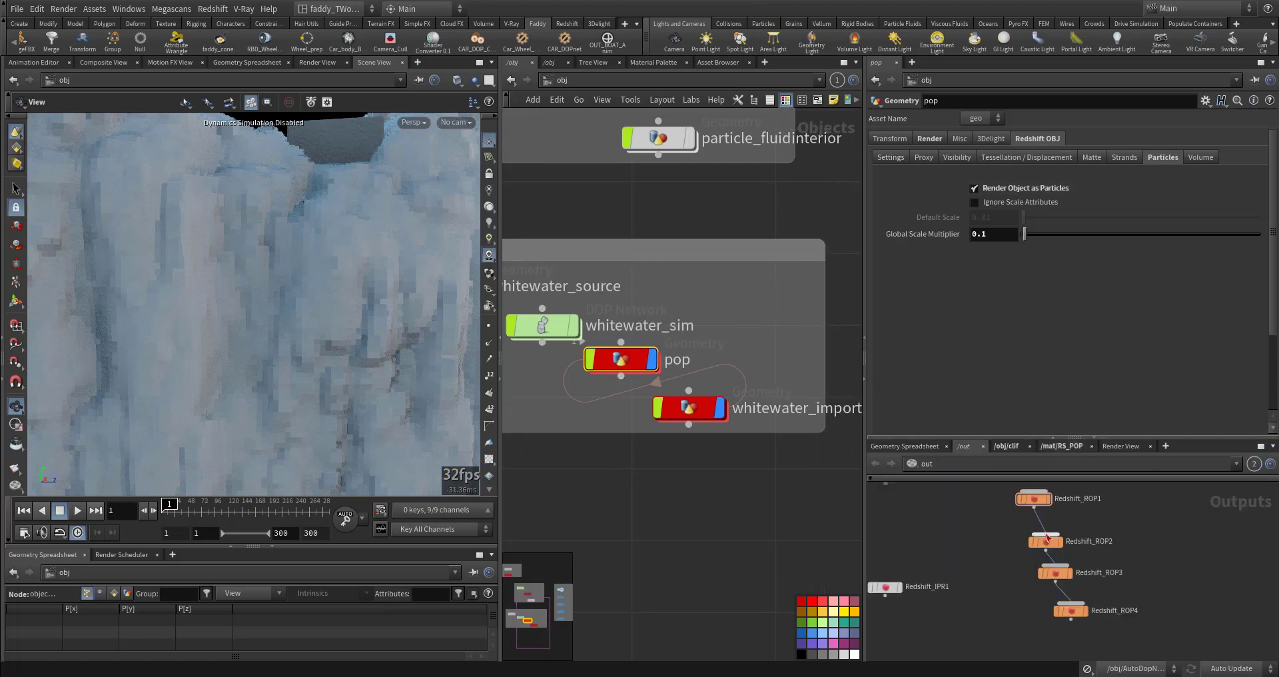
# - Review Redshift_ROP1's JPG output, medium bucket quality and motion blur settings
pyautogui.click(1034, 498)
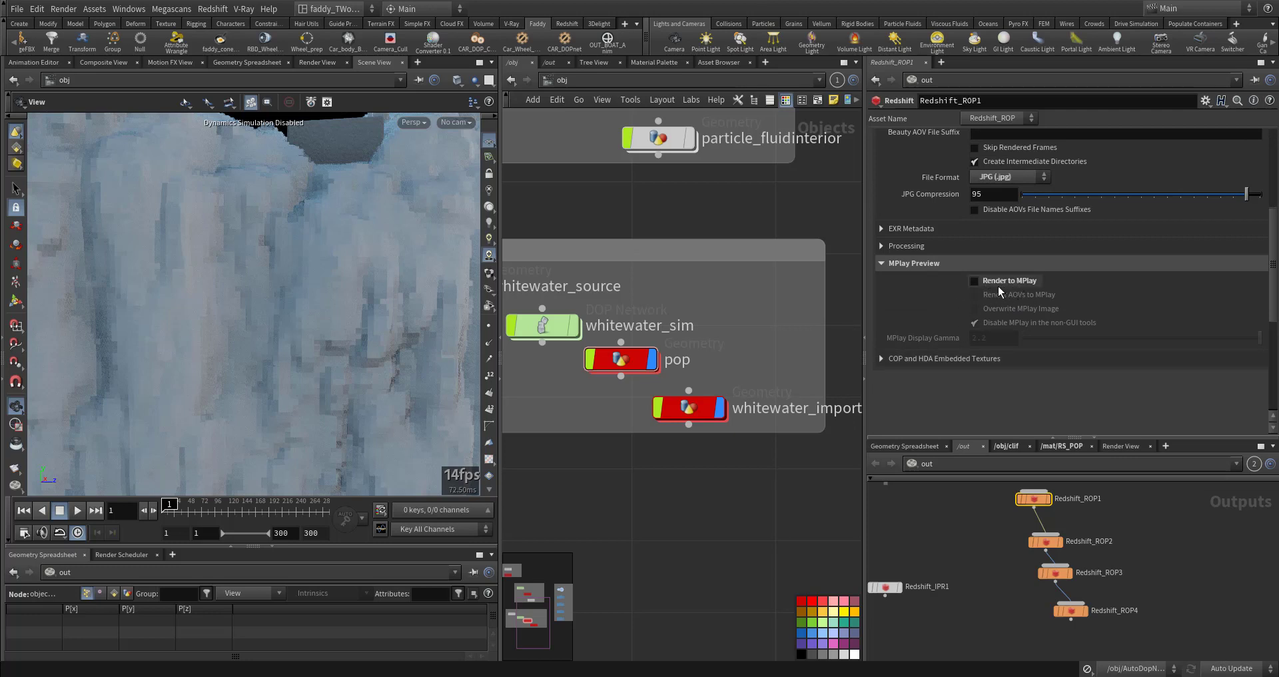
pyautogui.click(948, 252)
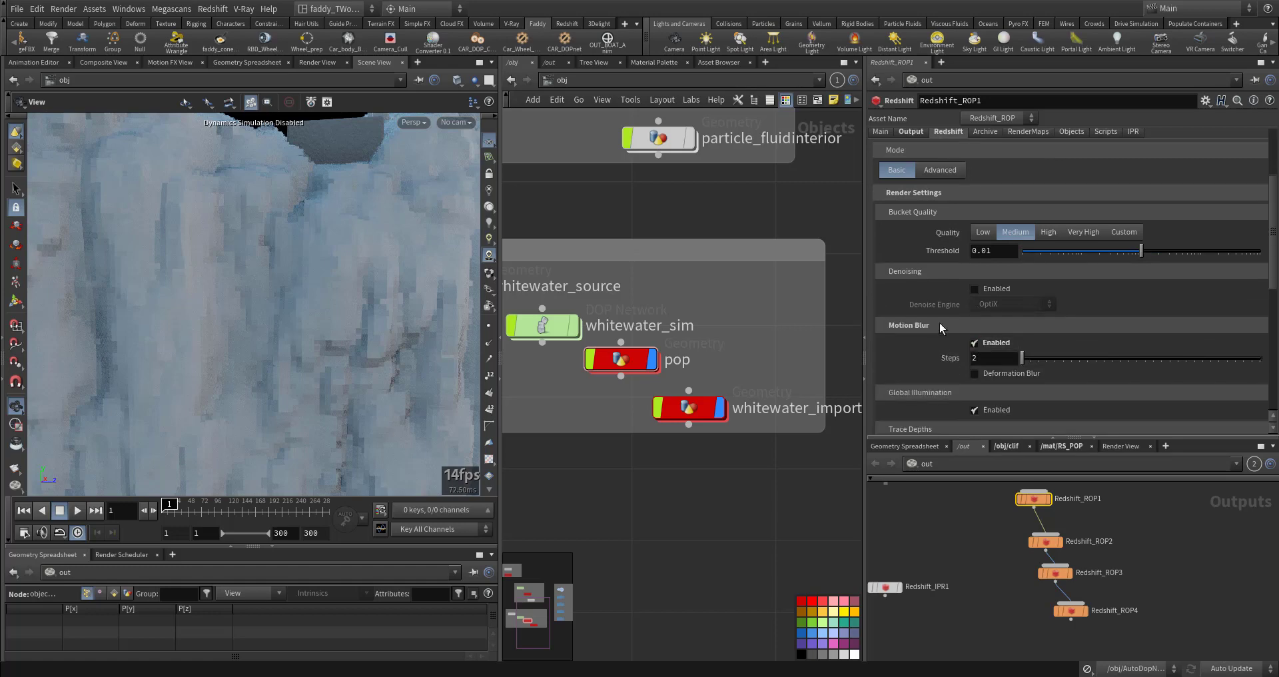
pyautogui.scroll(-3)
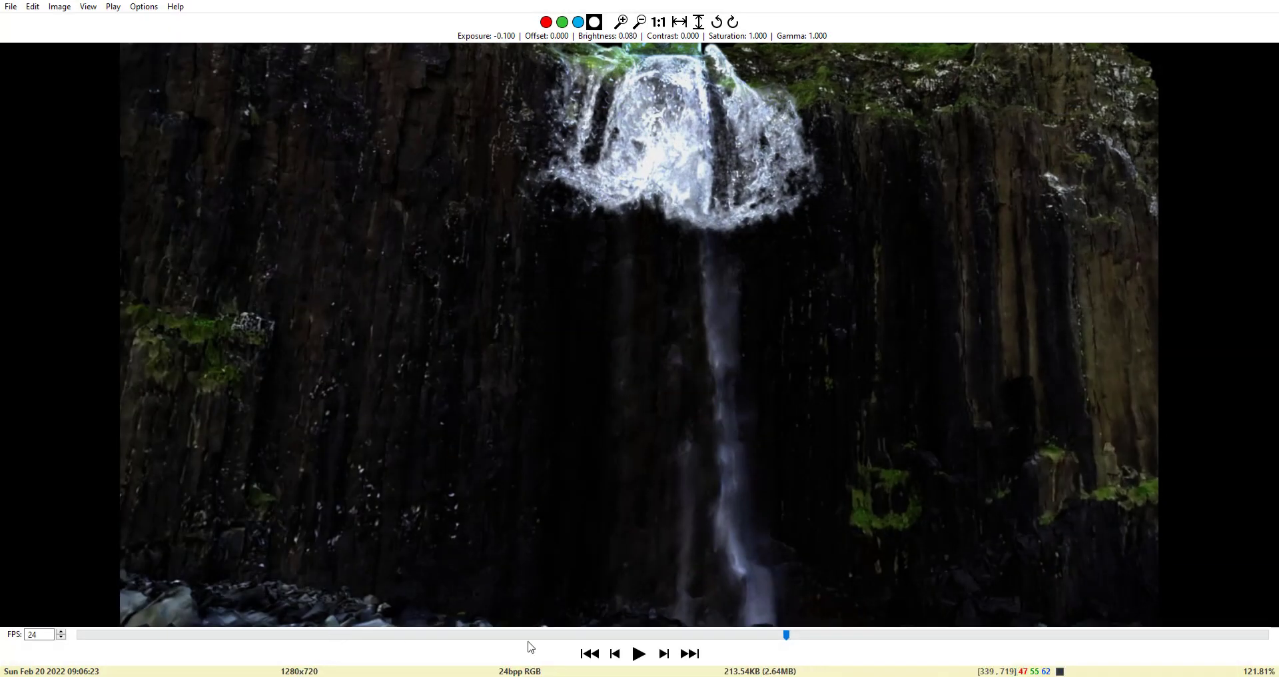
# - Play the rendered waterfall frames in MPlay and pause on an early frame
pyautogui.click(638, 653)
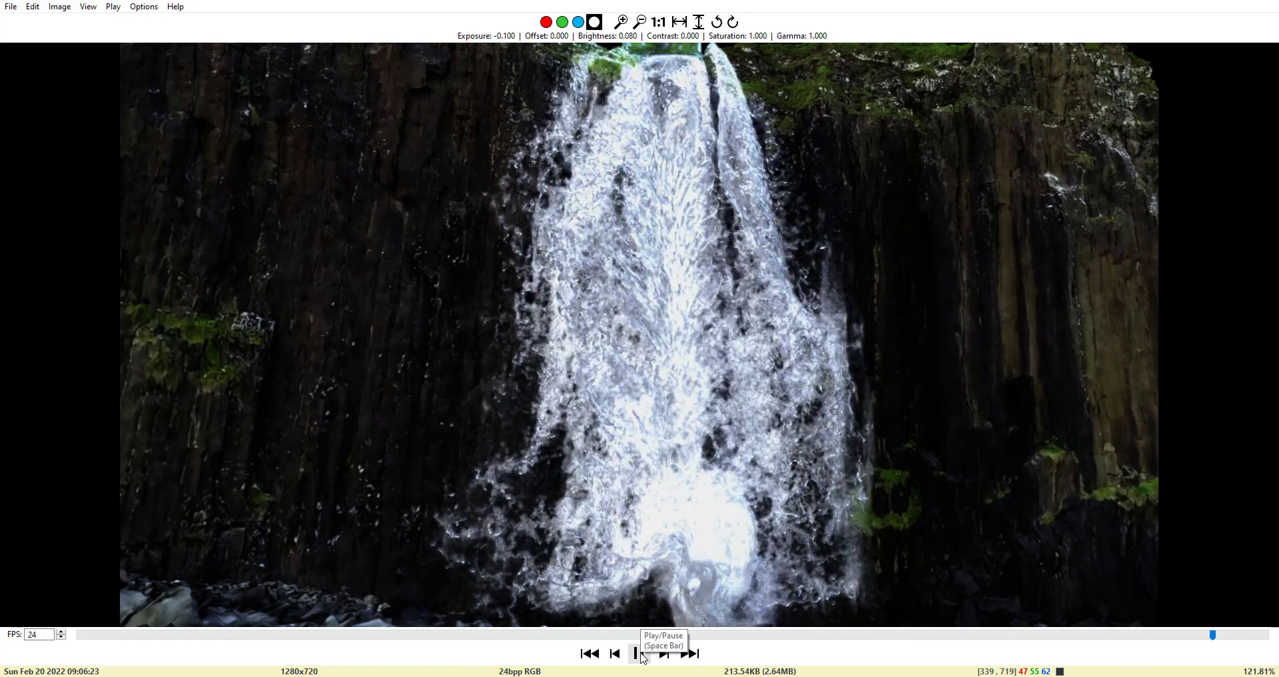
pyautogui.click(638, 653)
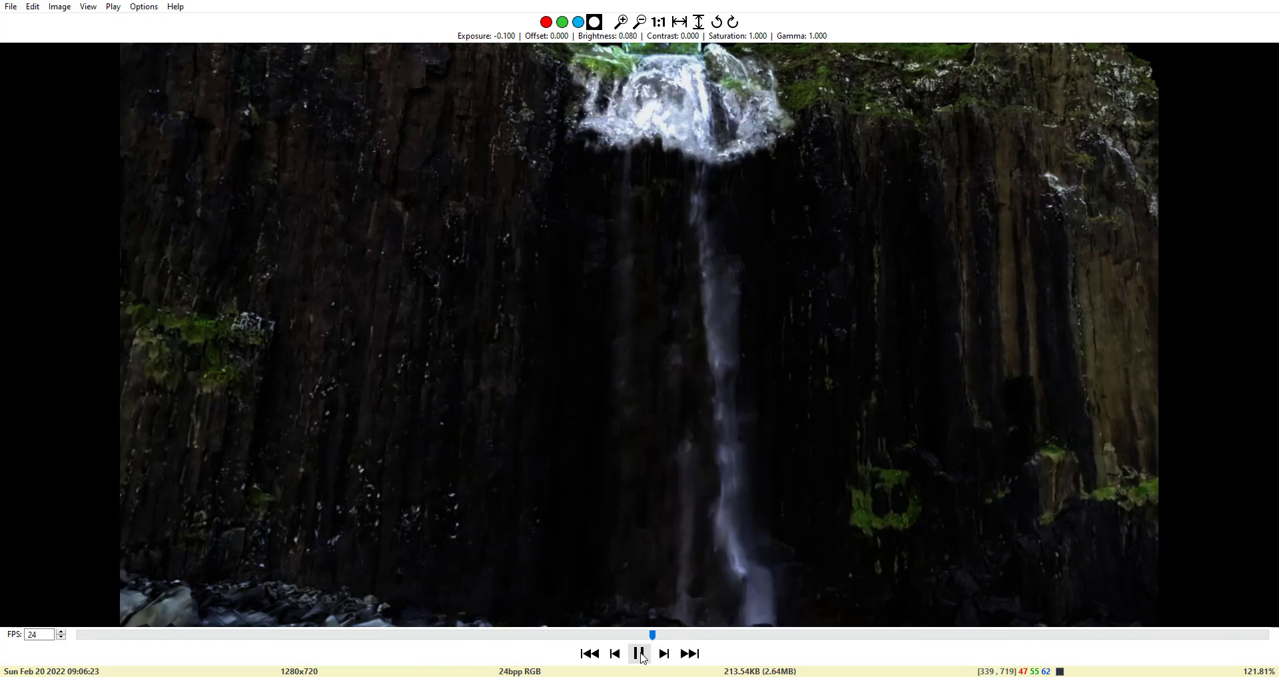